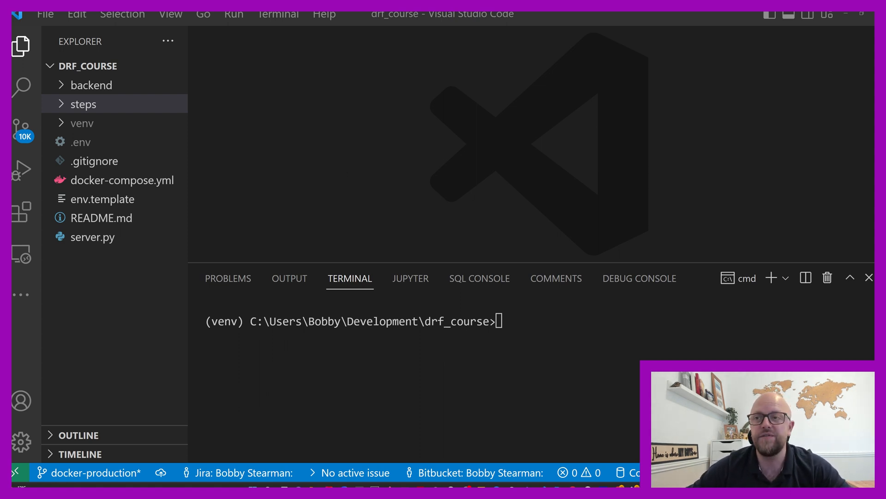
- Open module_2.md from the steps folder as a side preview and close the raw markdown tab
click(83, 104)
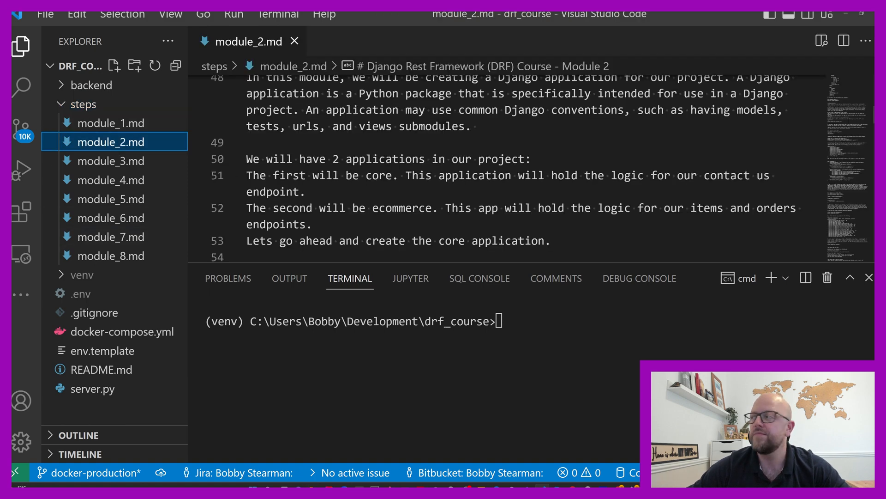
click(821, 40)
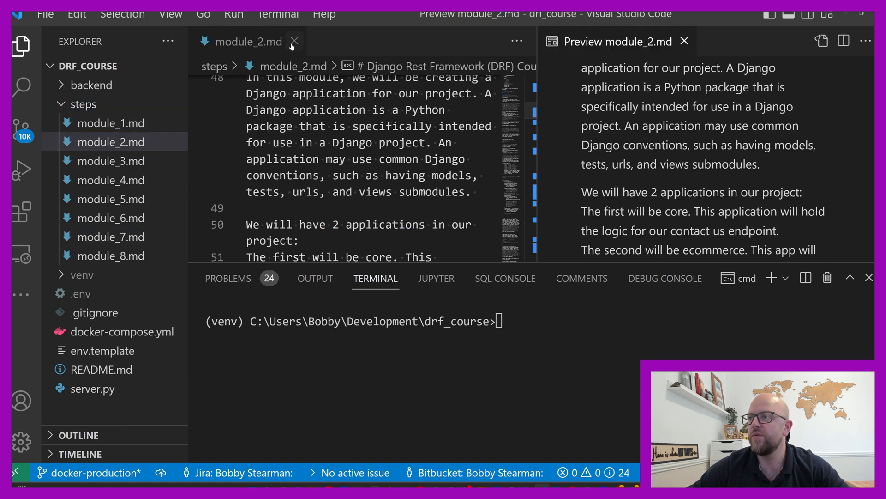
click(294, 41)
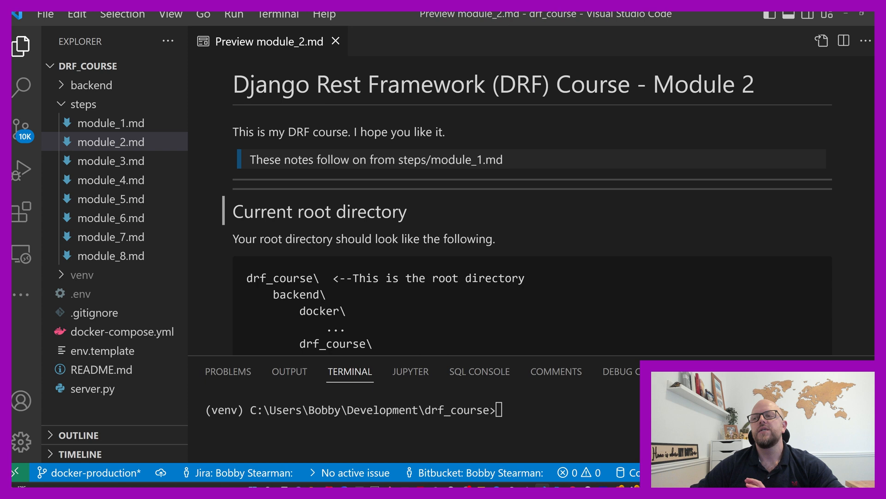
mouse_move(351, 186)
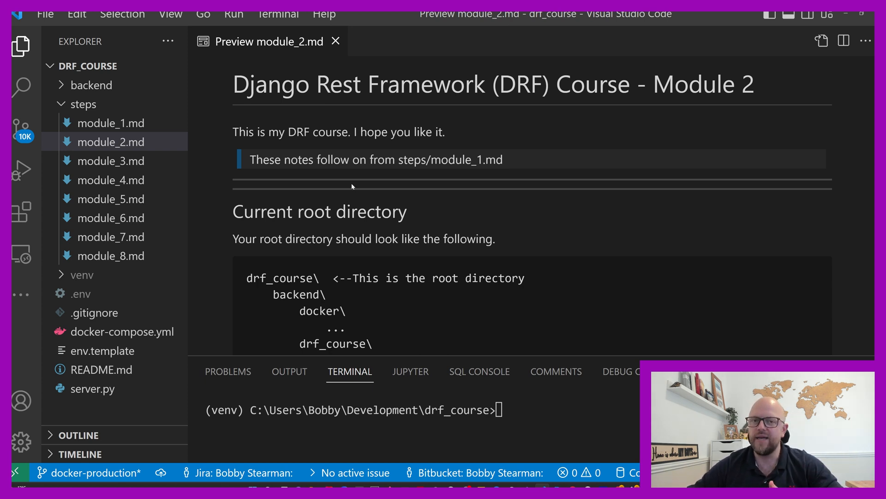
scroll(down, 3)
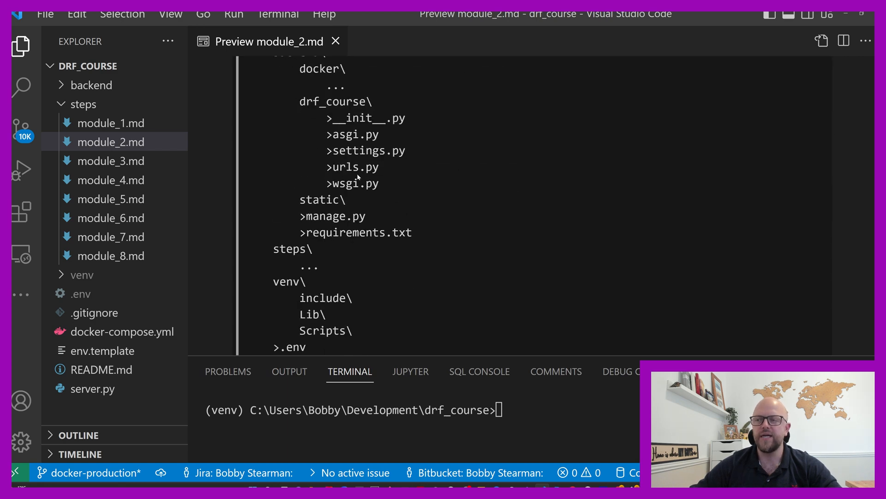
scroll(down, 3)
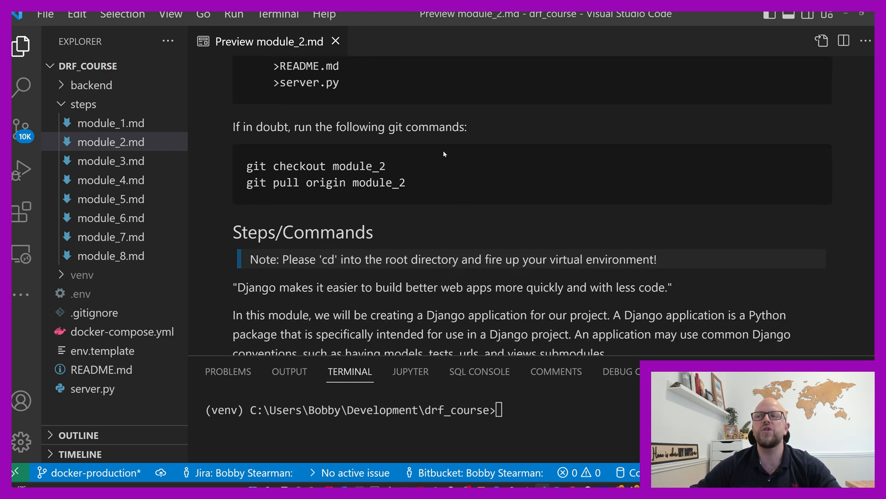
scroll(up, 3)
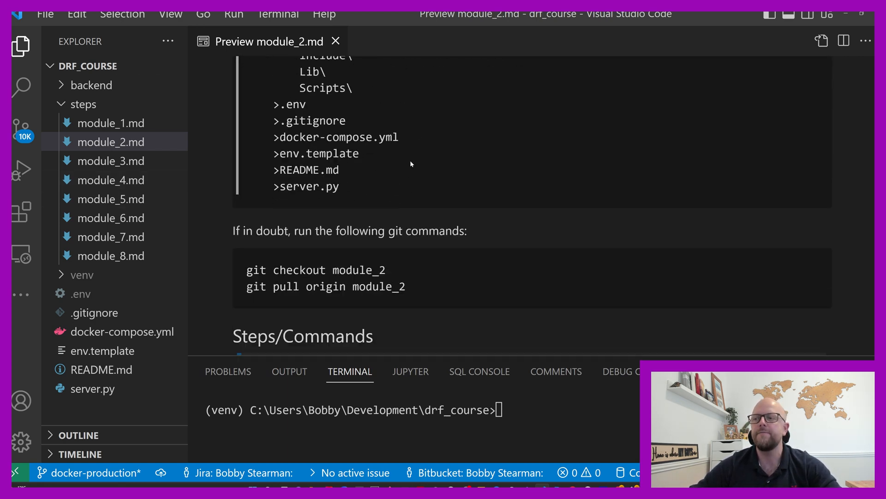
scroll(down, 3)
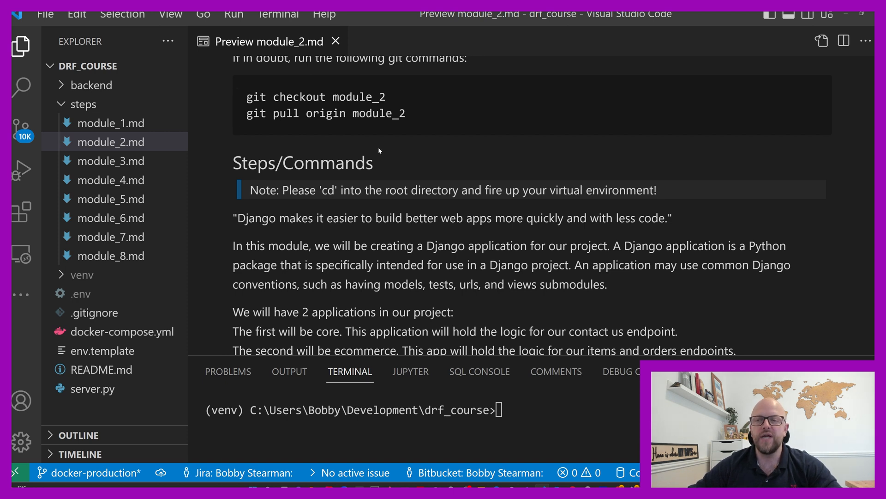
scroll(down, 3)
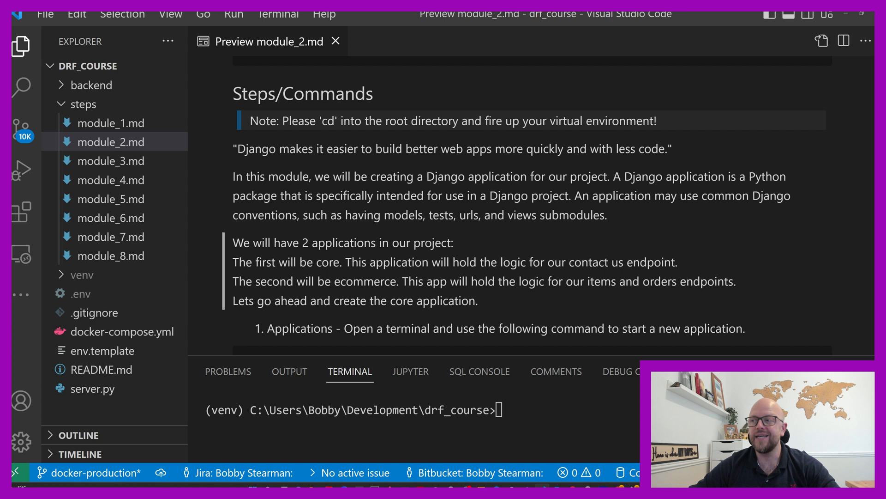
mouse_move(477, 250)
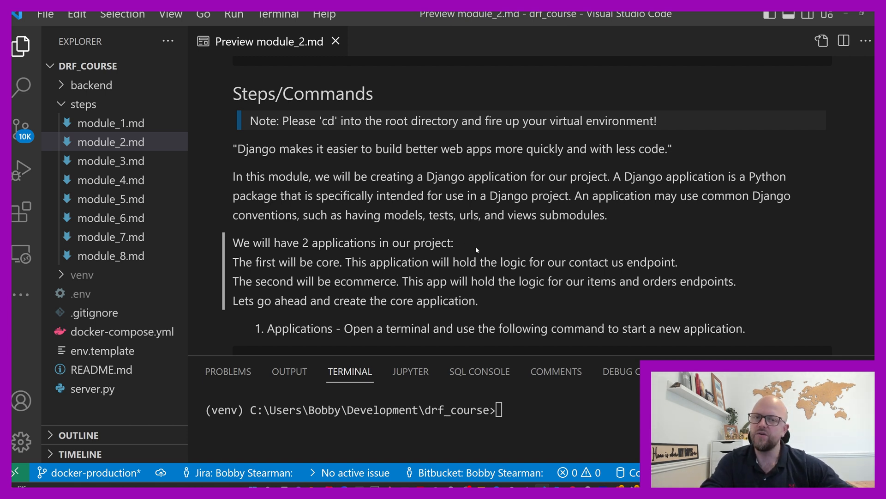
mouse_move(505, 241)
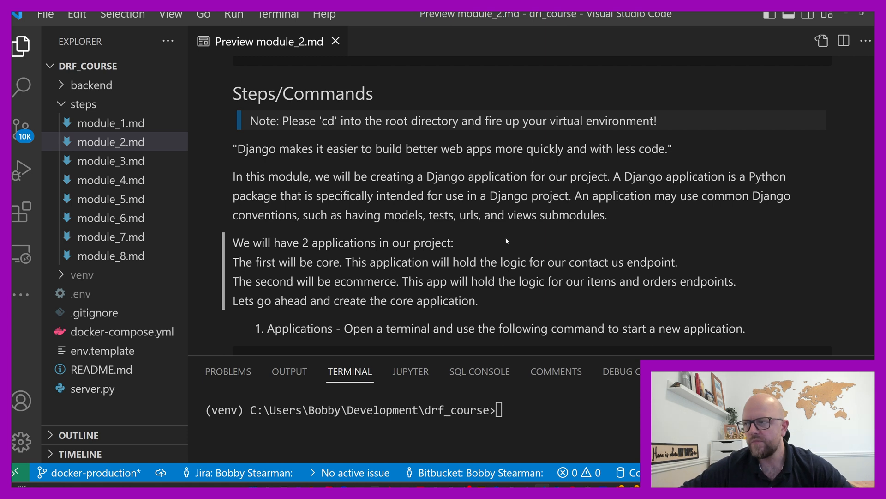
mouse_move(511, 237)
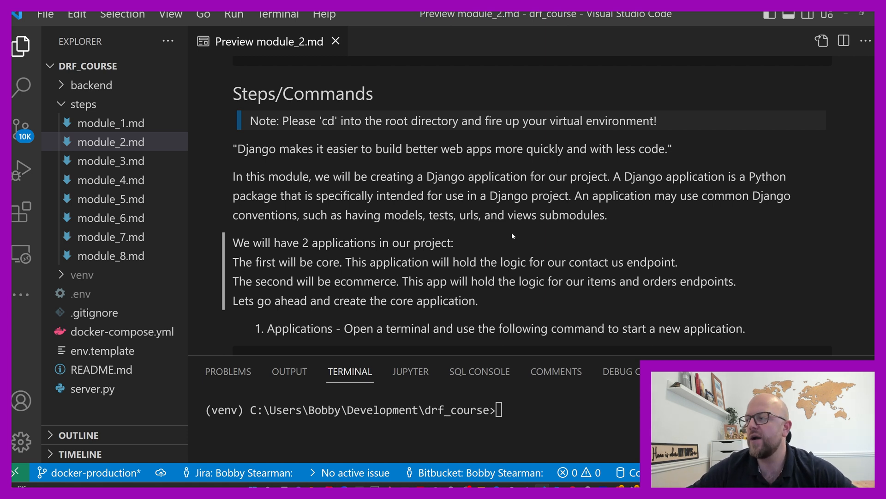
mouse_move(460, 245)
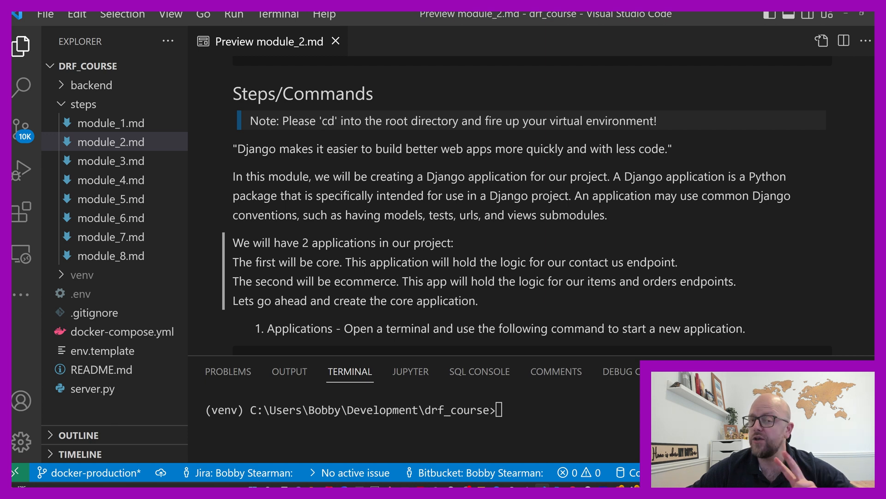
mouse_move(468, 250)
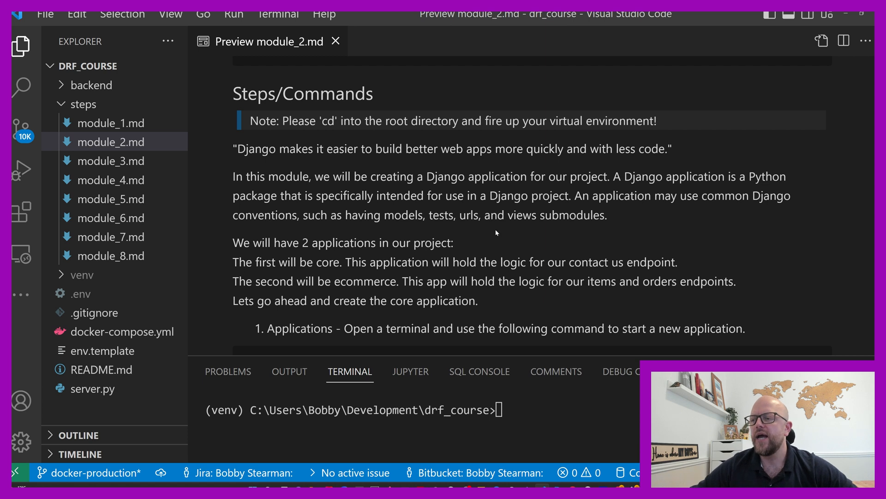
scroll(down, 3)
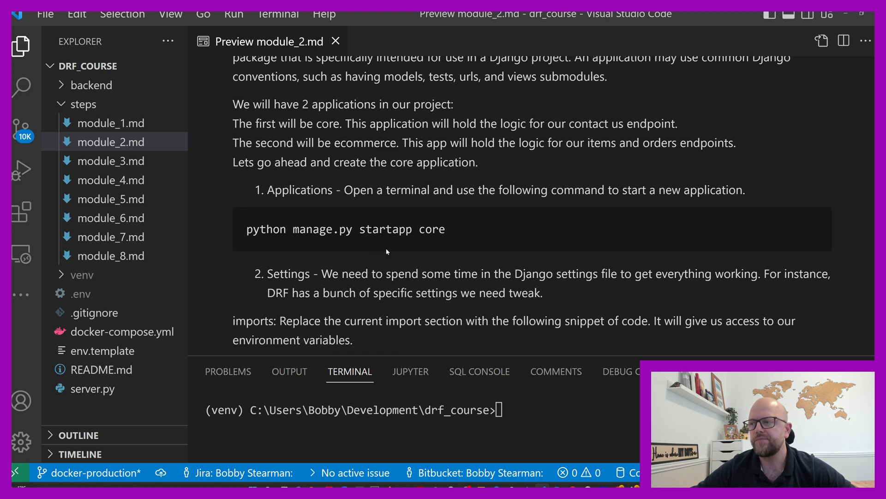
mouse_move(446, 246)
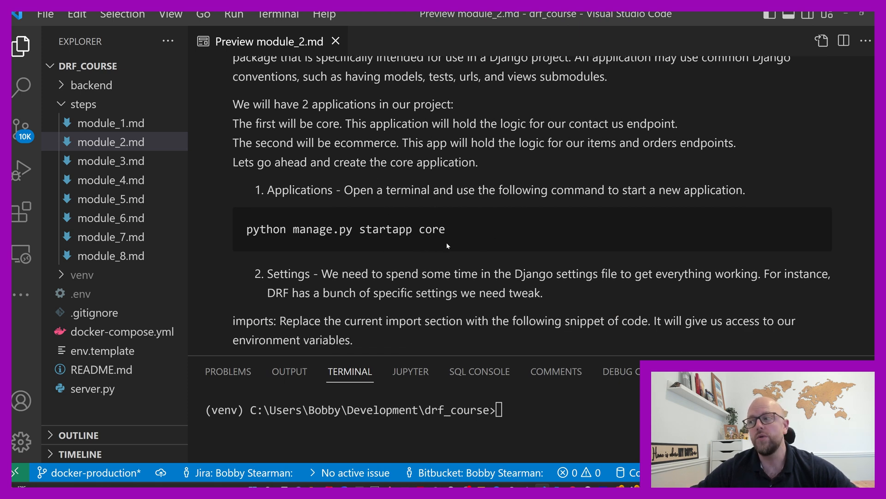
- Copy 'python manage.py startapp core', clear it from the terminal, and expand the backend folder
triple_click(345, 229)
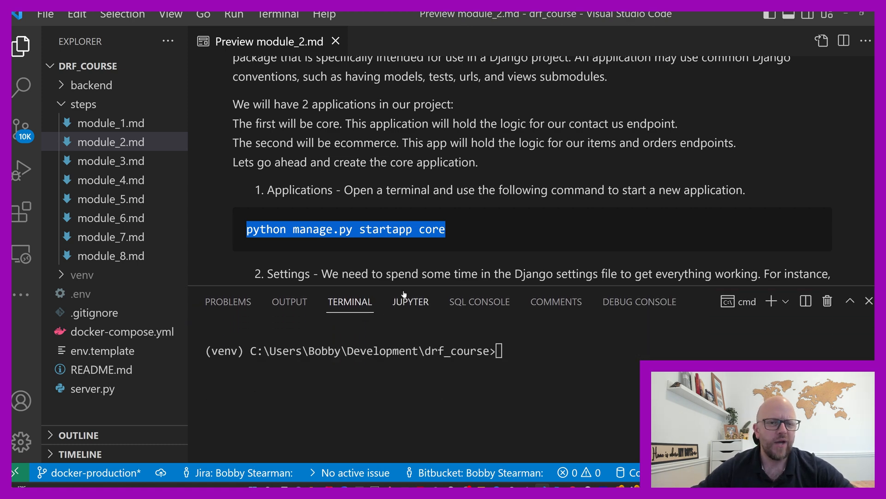
mouse_move(410, 301)
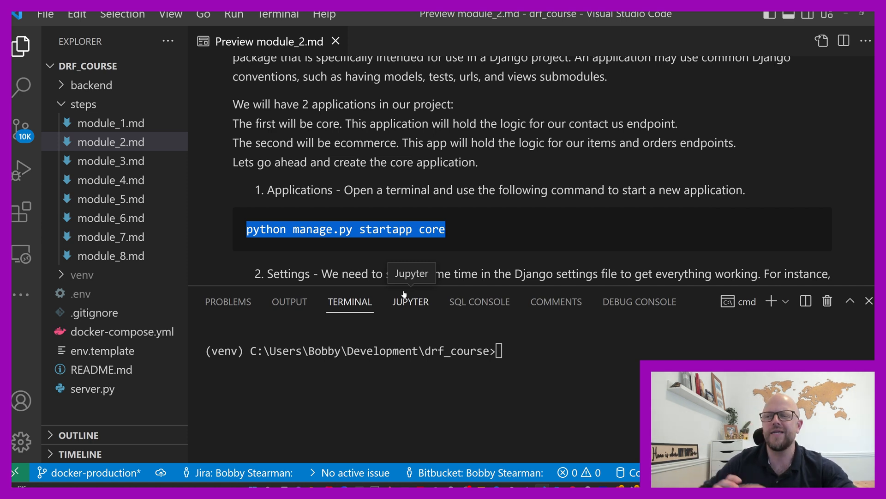
mouse_move(426, 325)
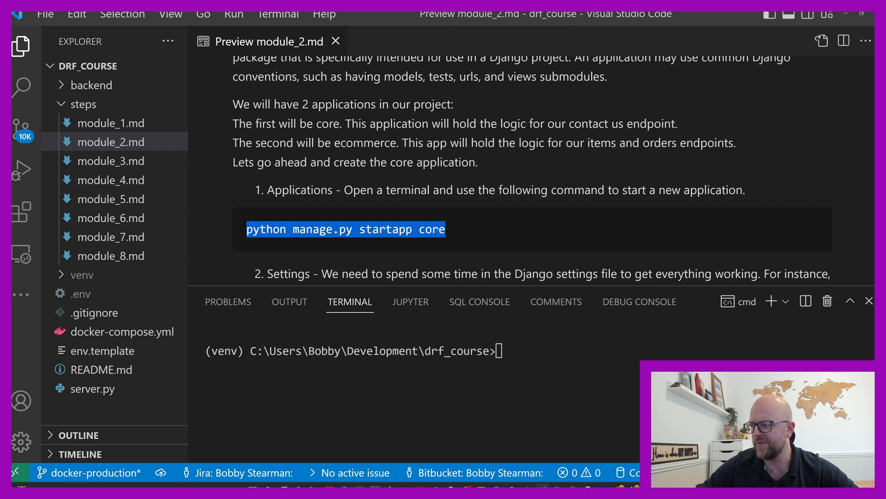
text(python manage.py startapp core)
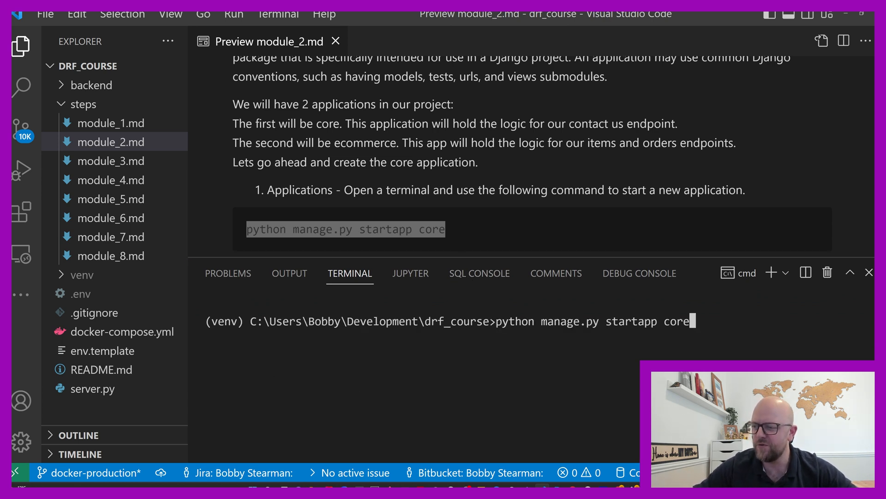
mouse_move(367, 321)
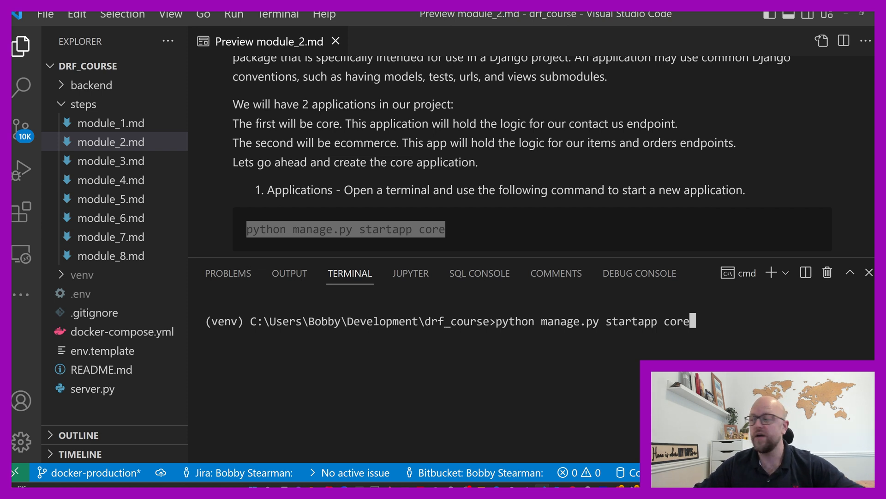
key(Backspace)
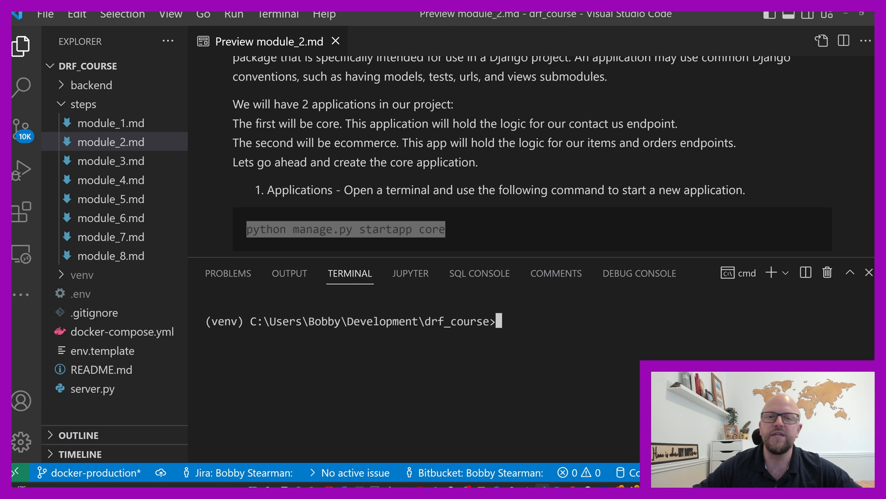
click(93, 85)
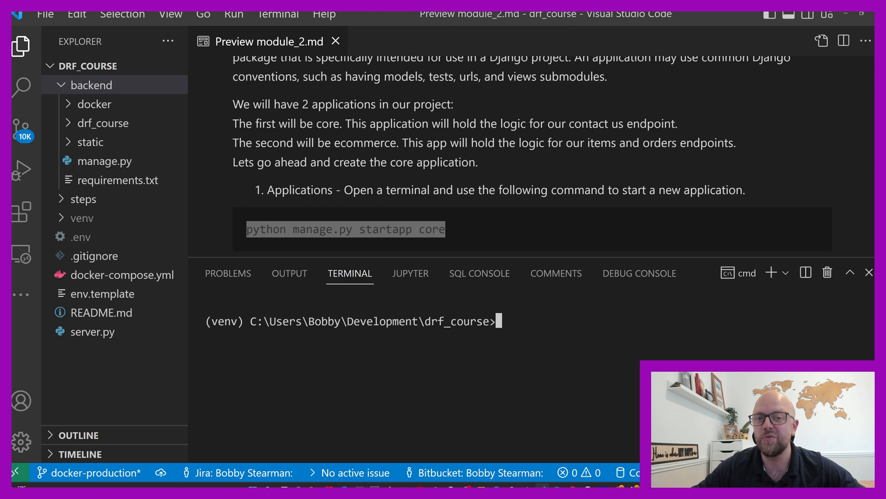
- Run 'cd backend' then 'python manage.py startapp core' in the terminal
text(cd backe)
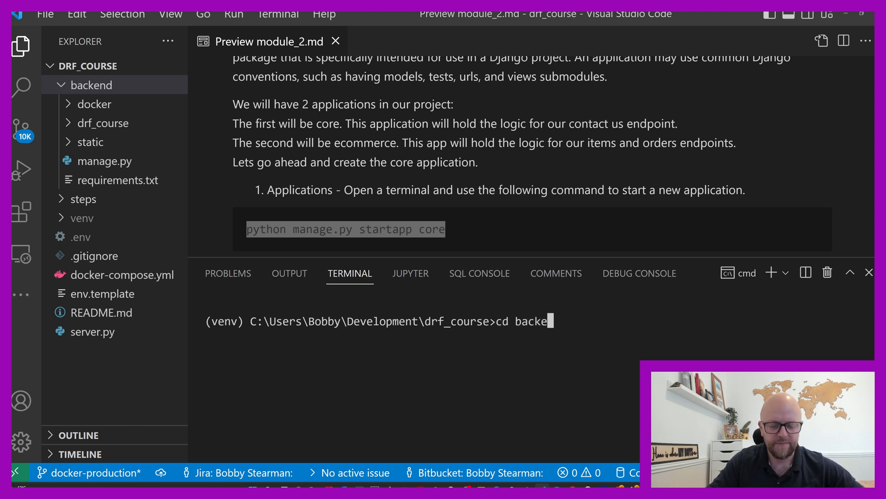
key(Return)
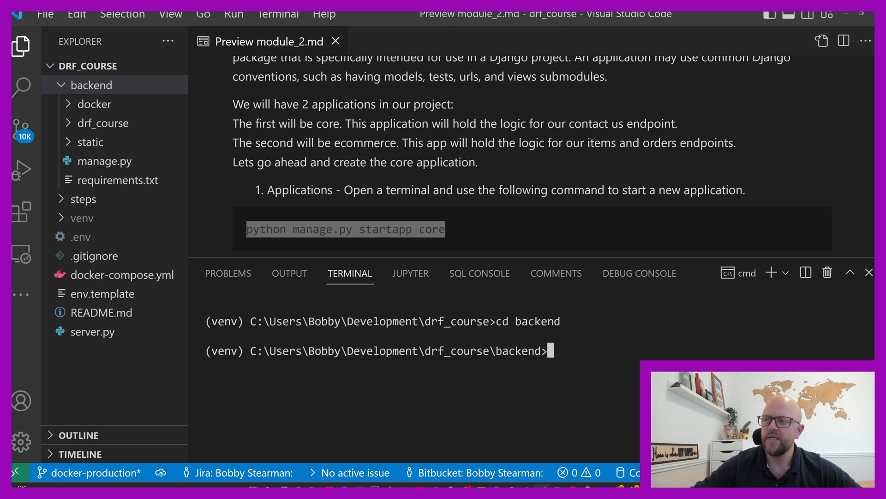
text(python manage.py startapp core)
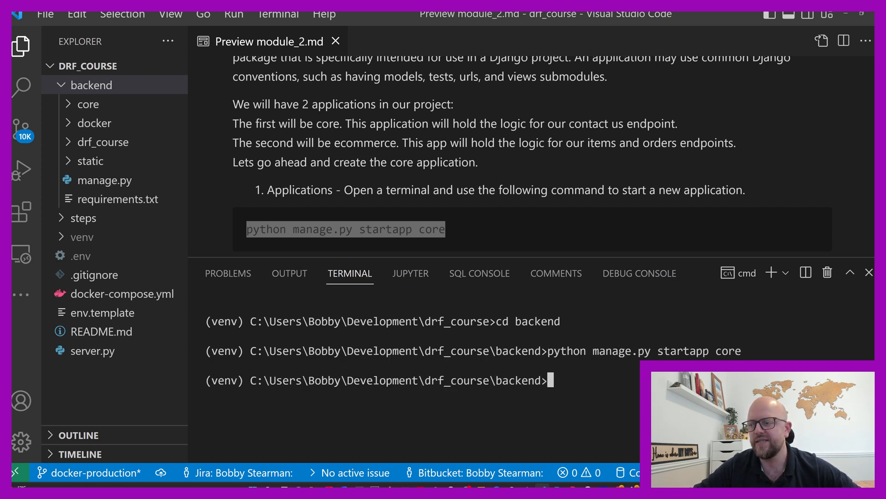
mouse_move(105, 179)
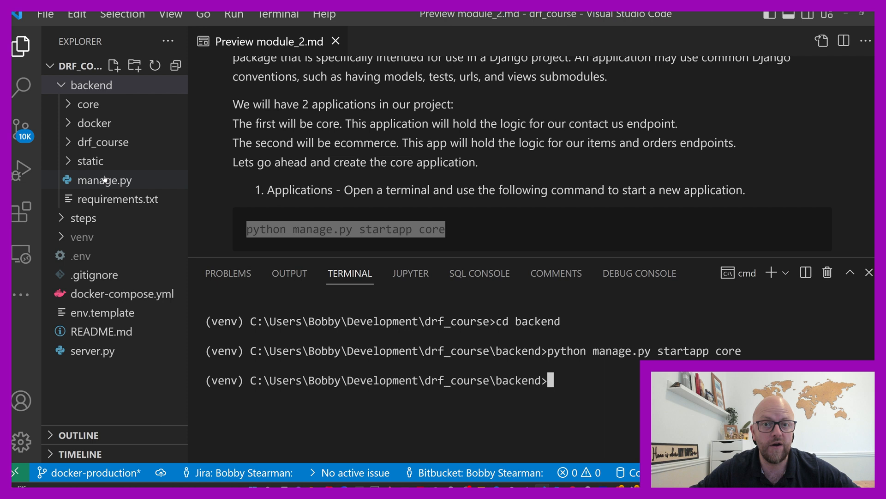
mouse_move(105, 180)
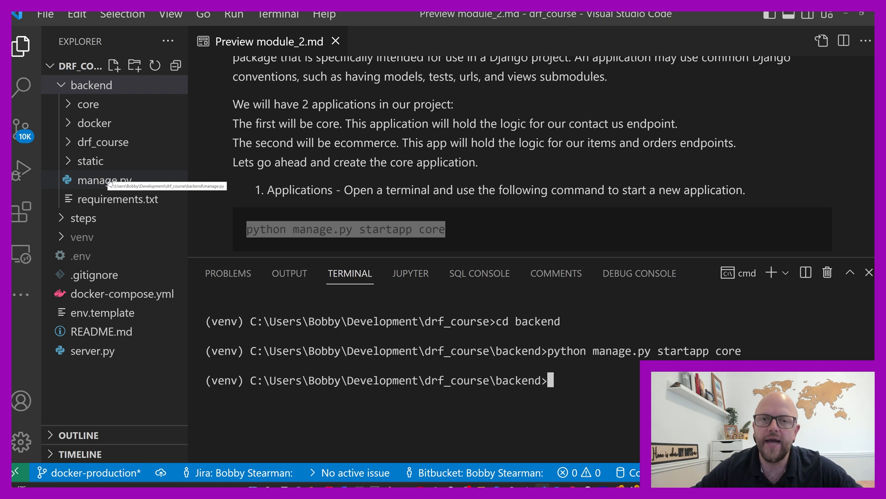
mouse_move(88, 104)
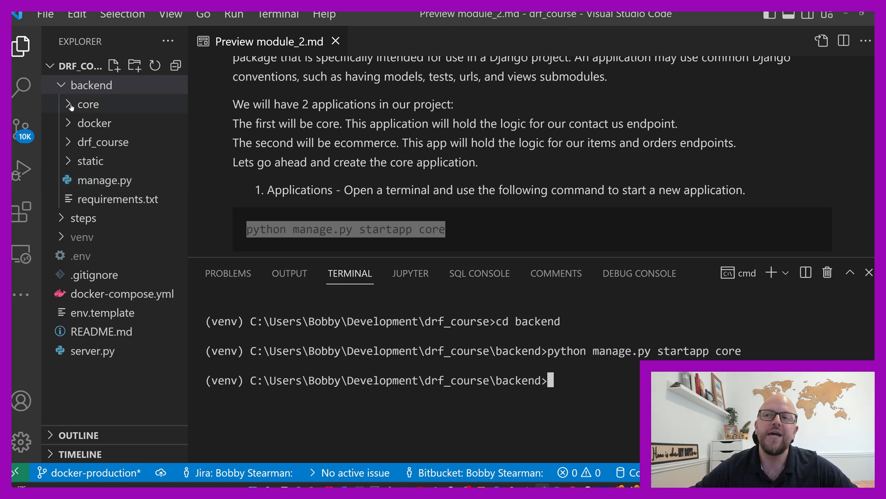
- Expand backend/core, open admin.py, apps.py and models.py, then collapse the core folder
click(90, 104)
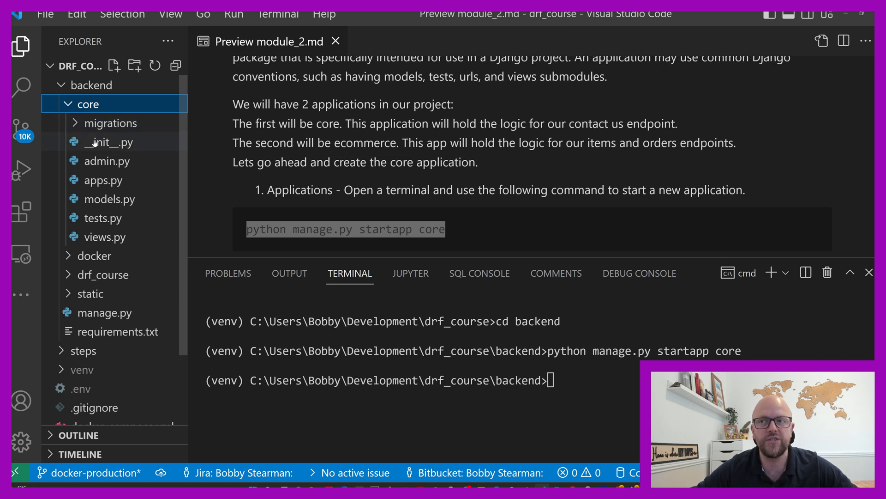
mouse_move(110, 122)
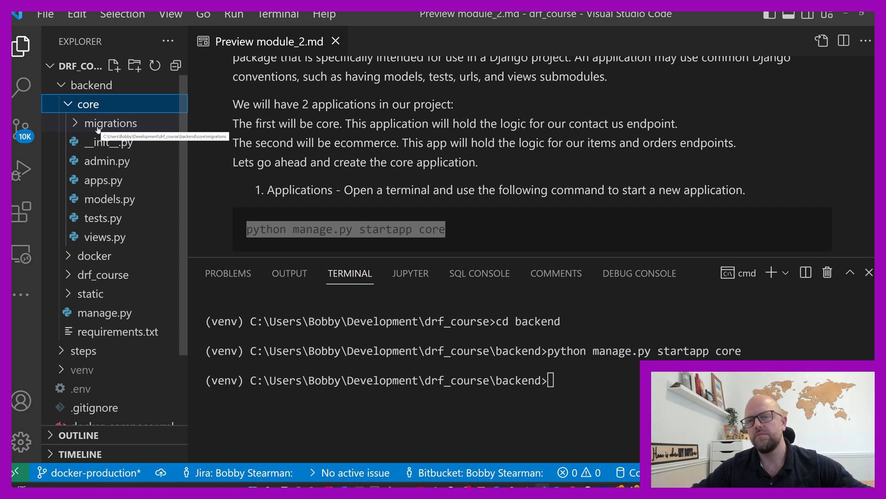
click(106, 161)
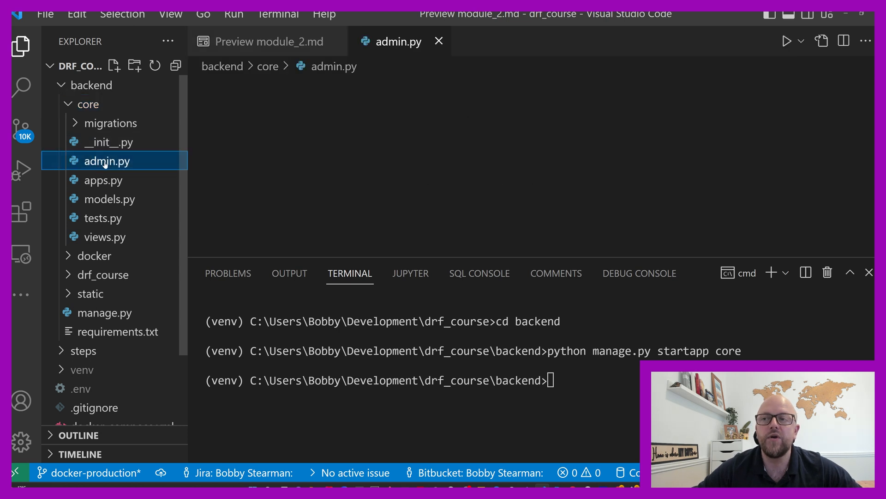
click(106, 161)
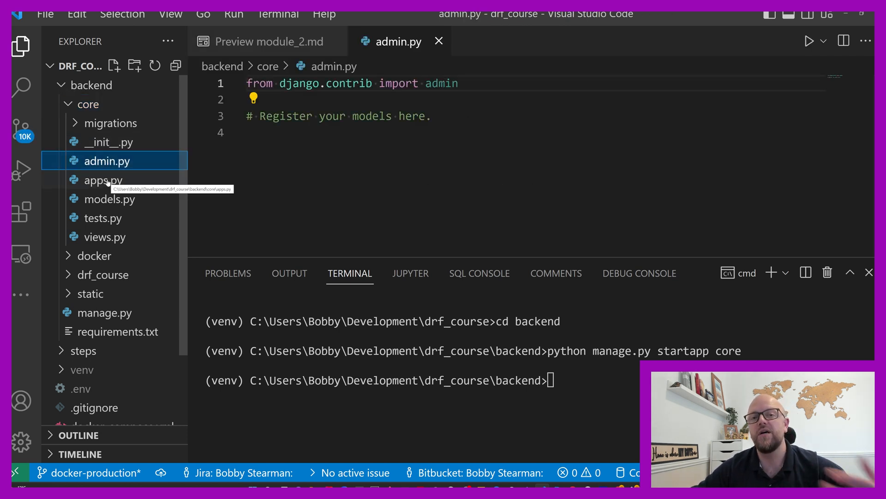
mouse_move(104, 180)
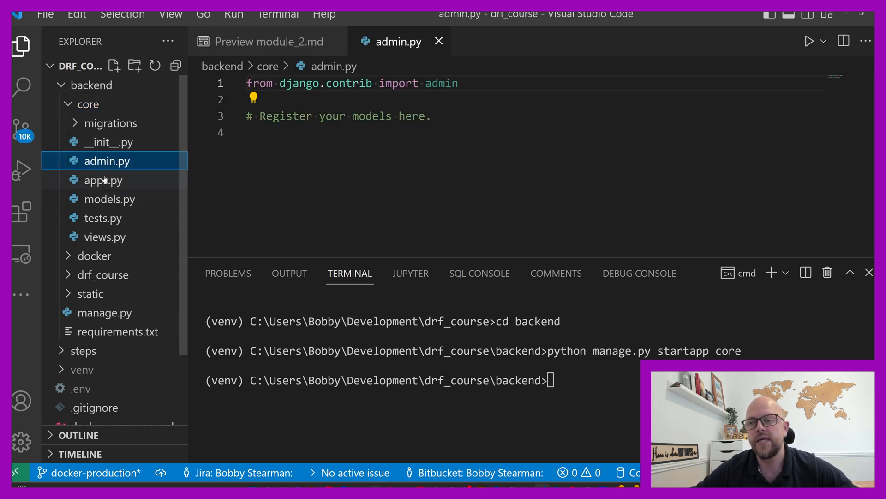
click(103, 179)
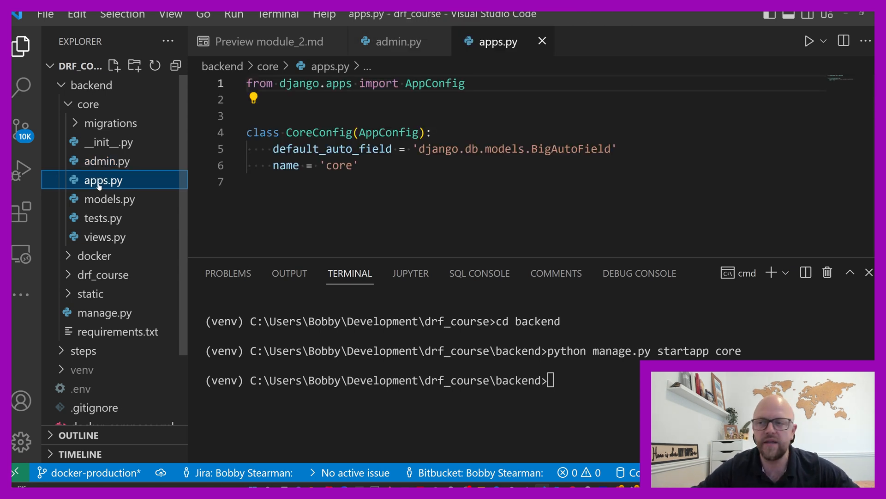
click(110, 198)
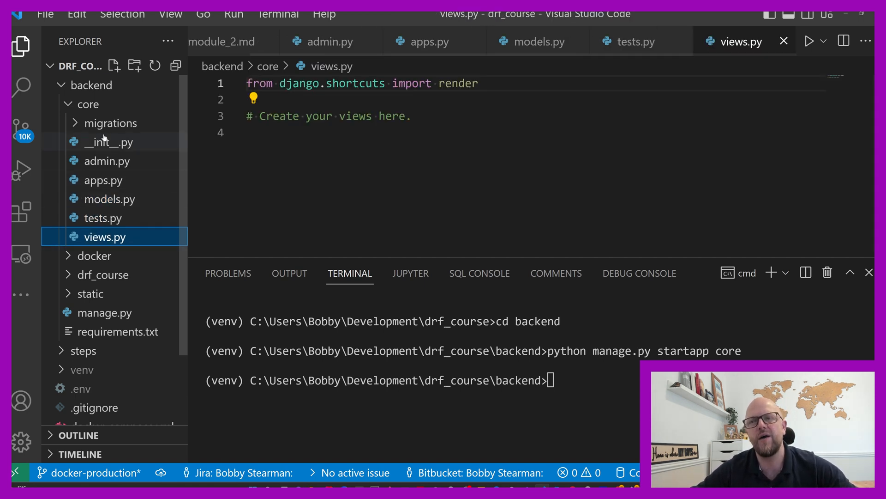
click(88, 104)
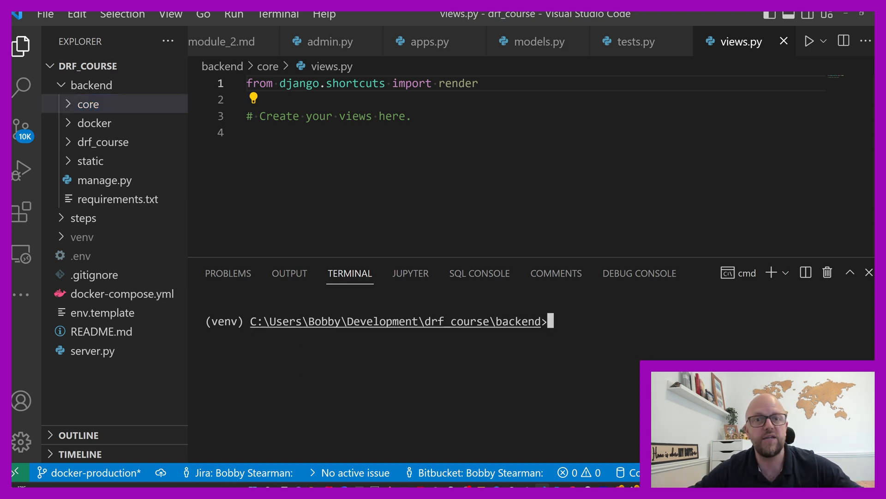
- Close the core app file tabs and scroll down the Module 2 guide
click(83, 219)
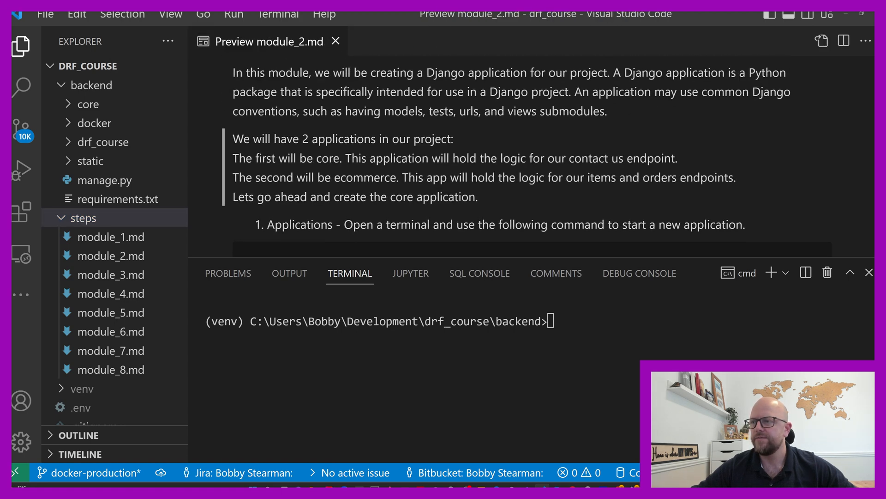
scroll(down, 3)
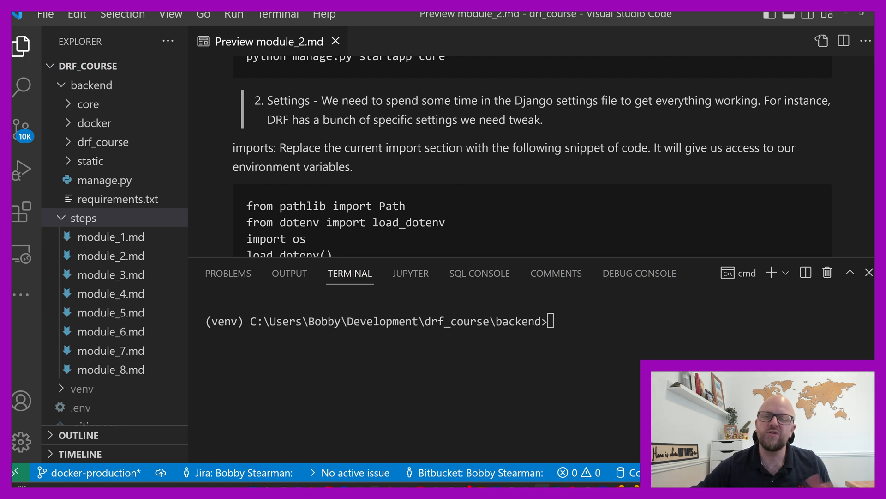
- Open backend/requirements.txt, then return to the guide's settings import snippet
click(119, 199)
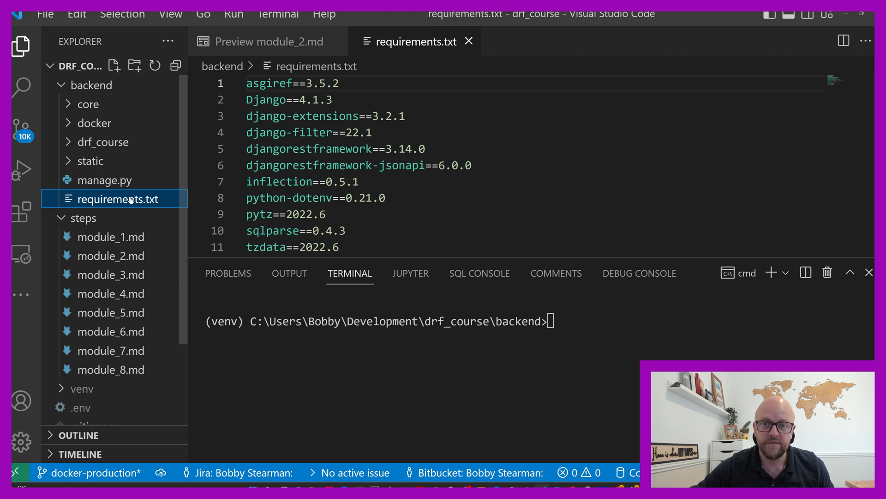
click(267, 41)
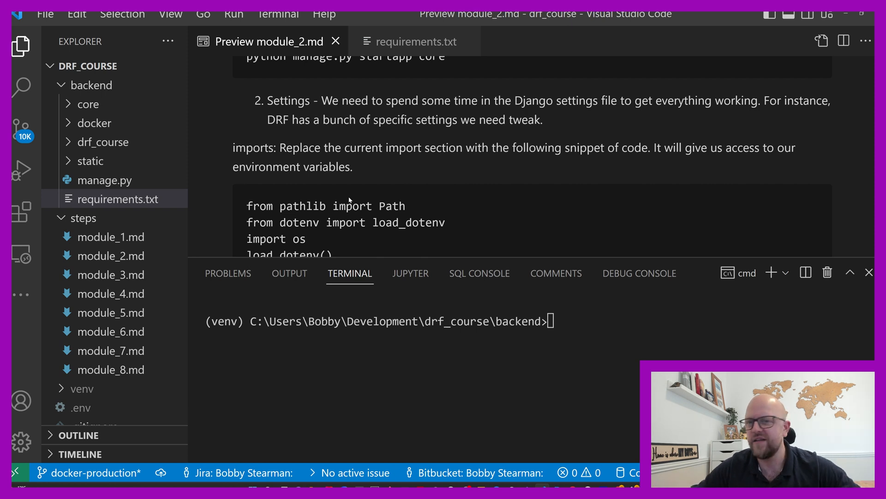
scroll(up, 3)
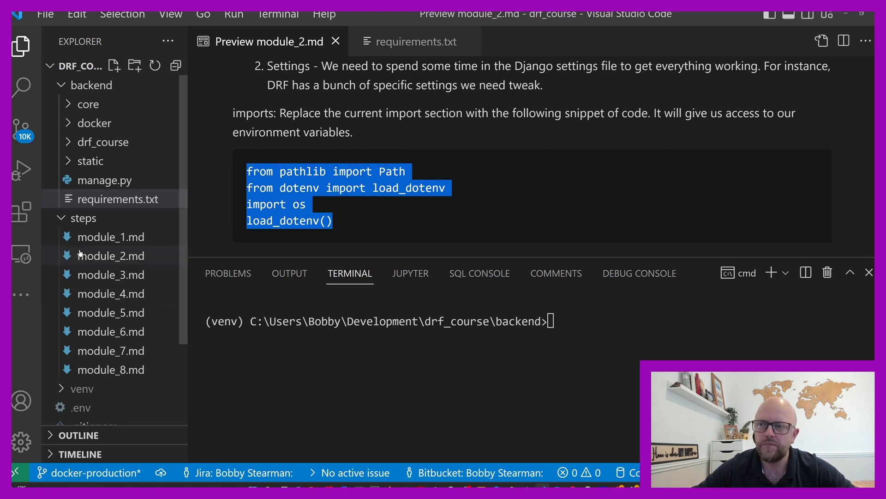
- Open drf_course/settings.py and replace its imports with Path, load_dotenv, os and load_dotenv()
click(103, 141)
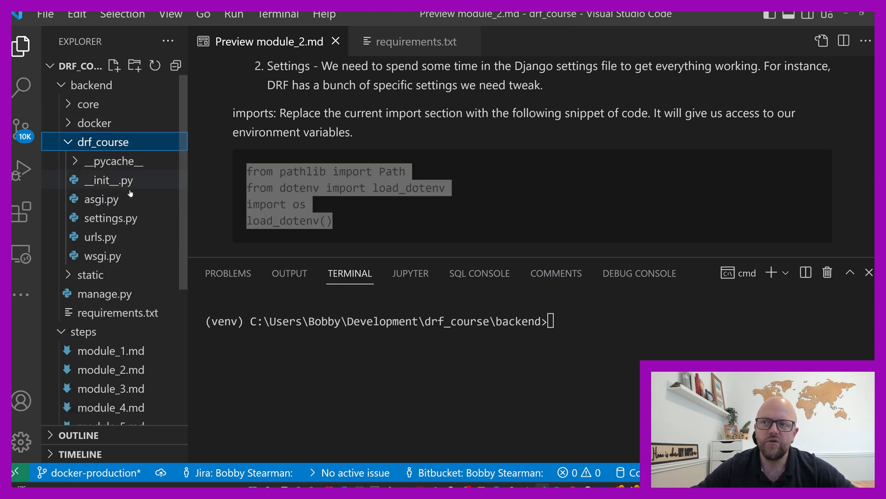
click(110, 217)
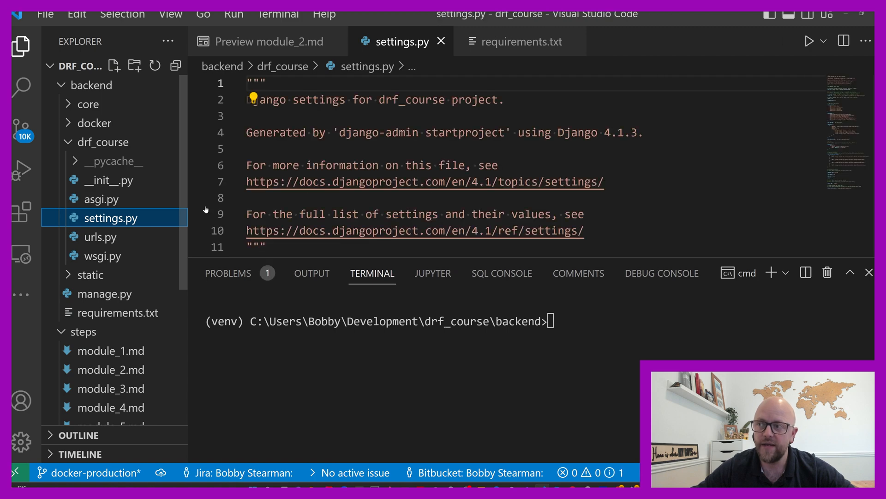
scroll(down, 3)
text(load_dotenv())
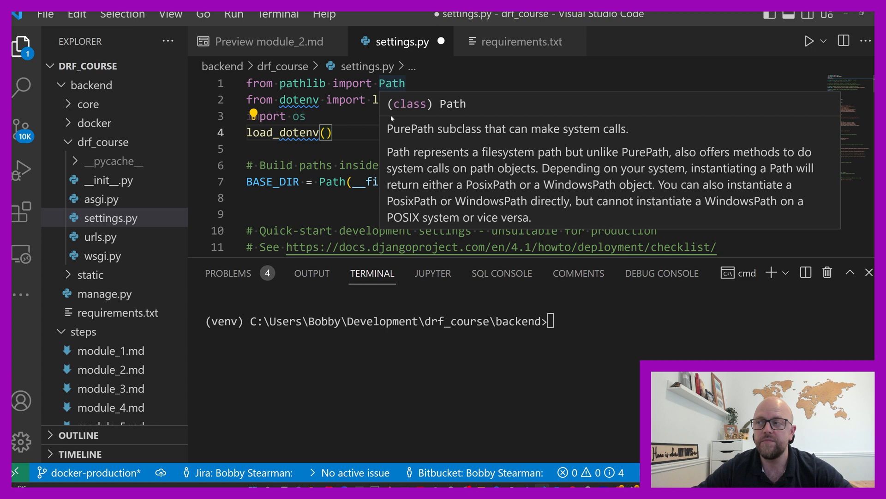
click(345, 100)
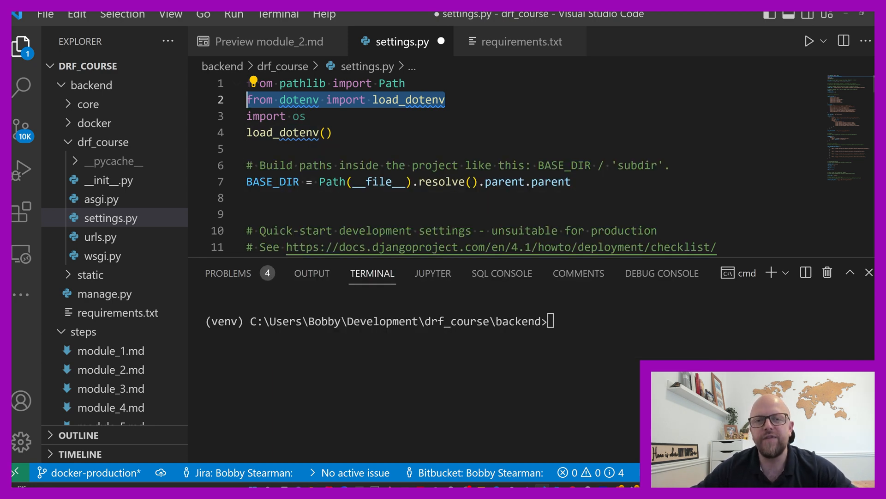
scroll(down, 3)
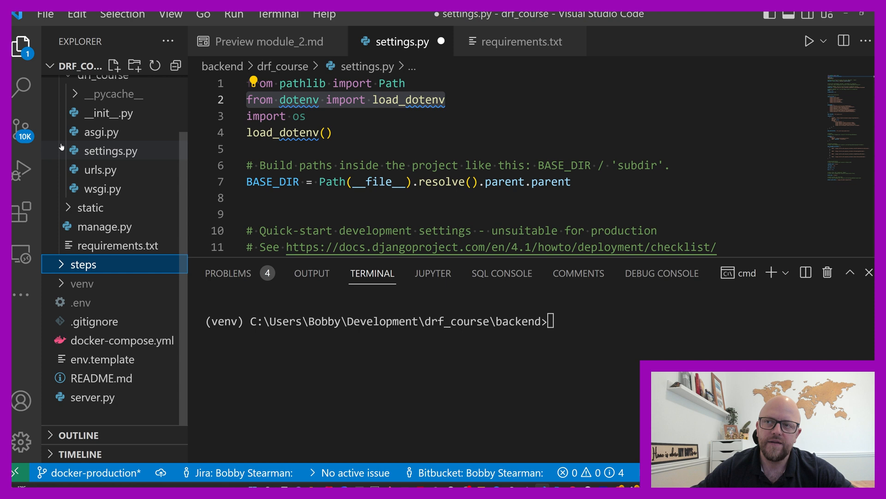
mouse_move(80, 303)
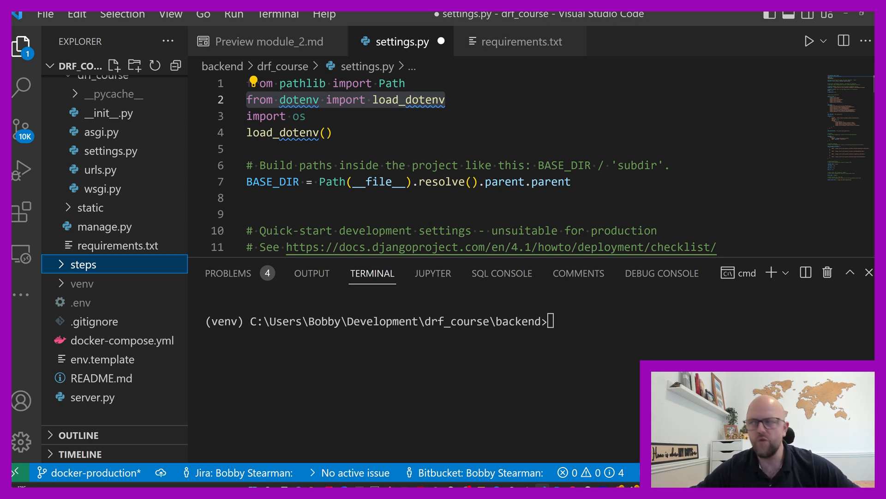
click(269, 41)
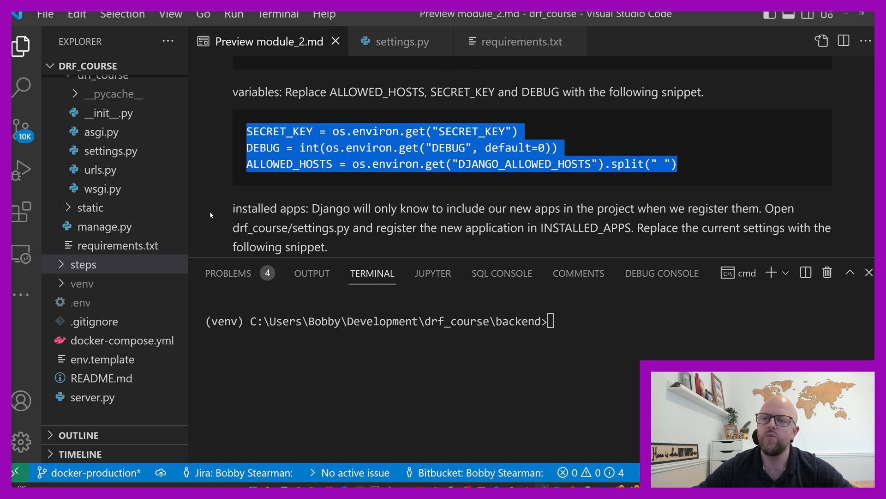
- Check .env, paste the SECRET_KEY, DEBUG and ALLOWED_HOSTS environment settings into settings.py, and save
click(80, 301)
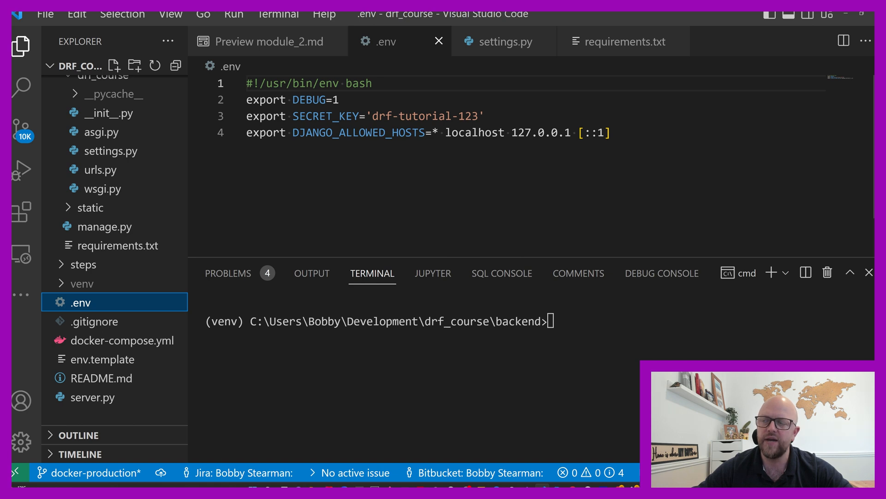
mouse_move(505, 41)
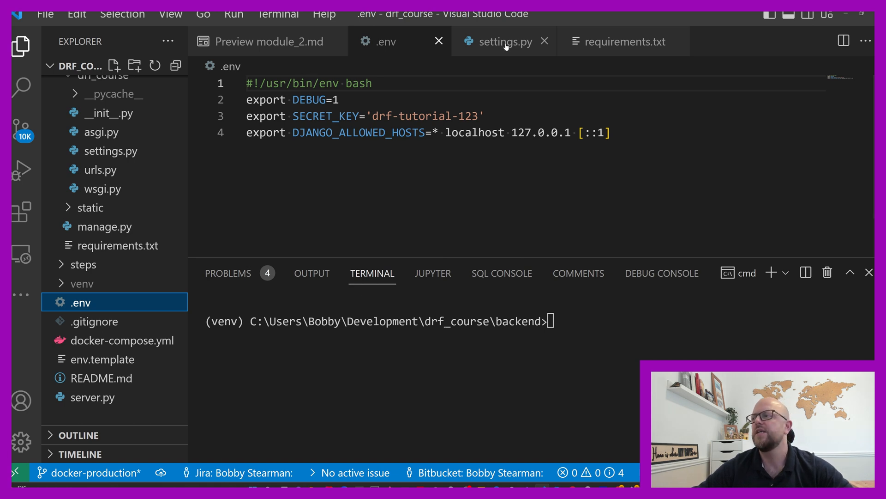
click(499, 42)
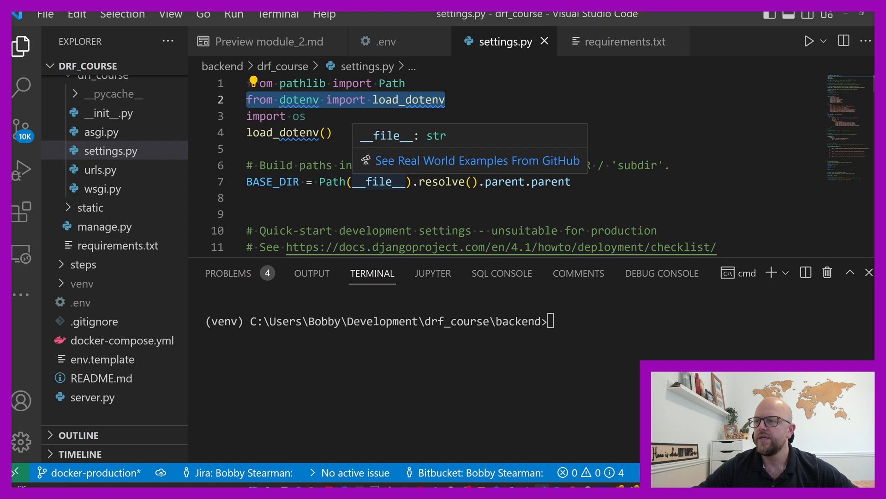
scroll(down, 3)
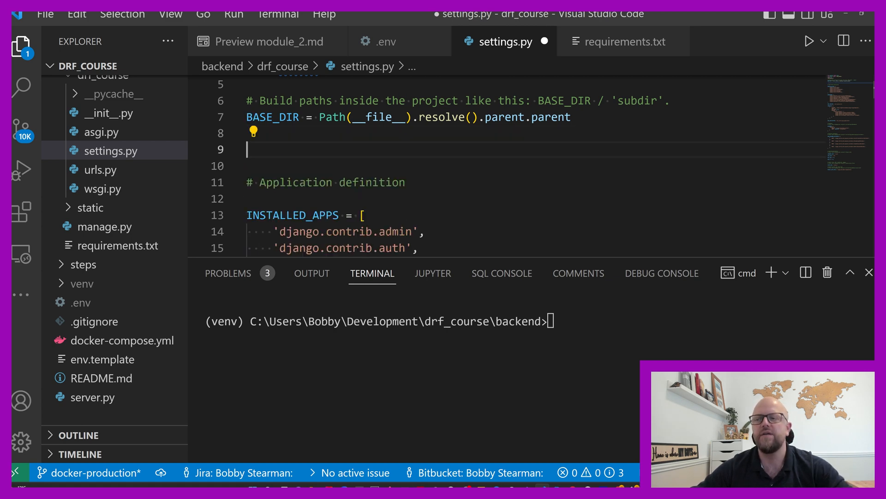
right_click(396, 149)
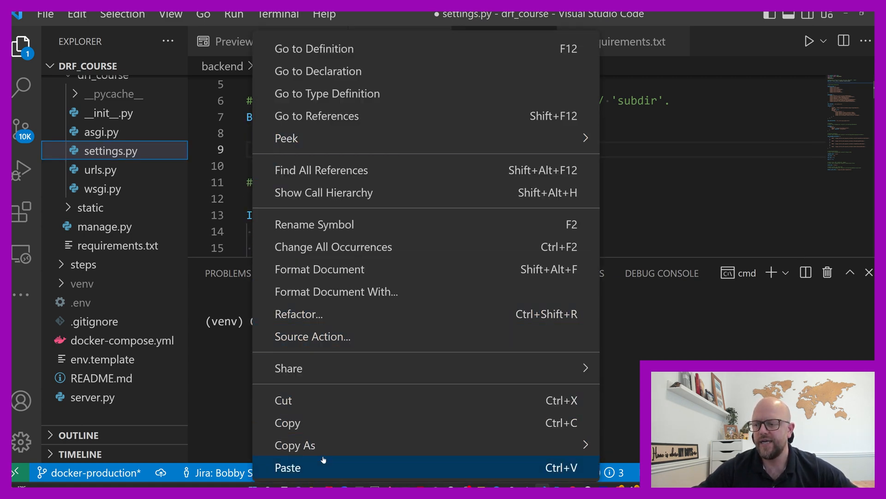
click(288, 468)
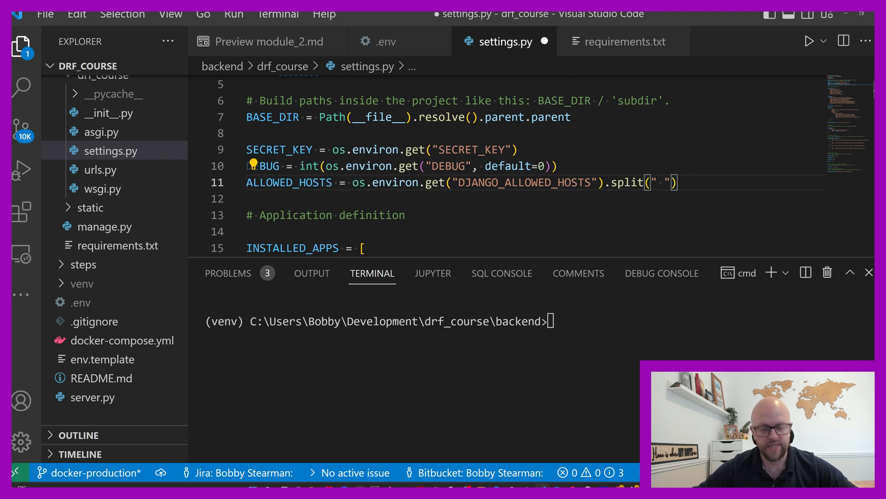
key(ctrl+s)
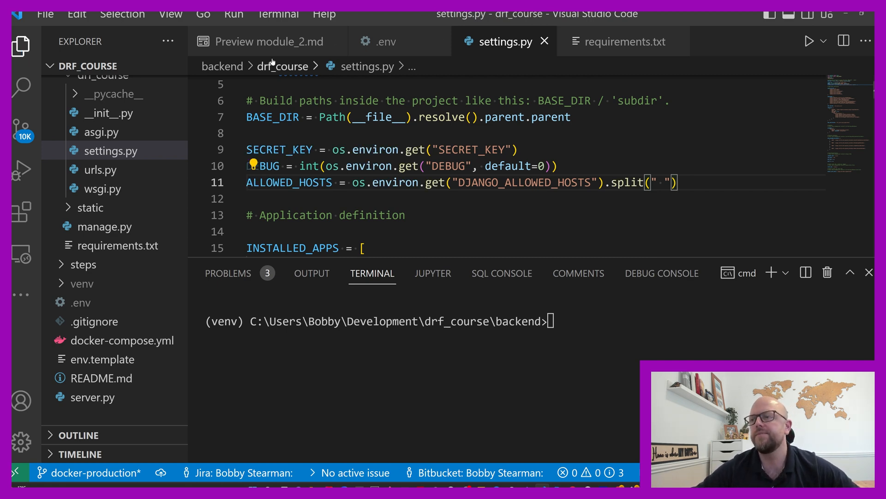
click(266, 41)
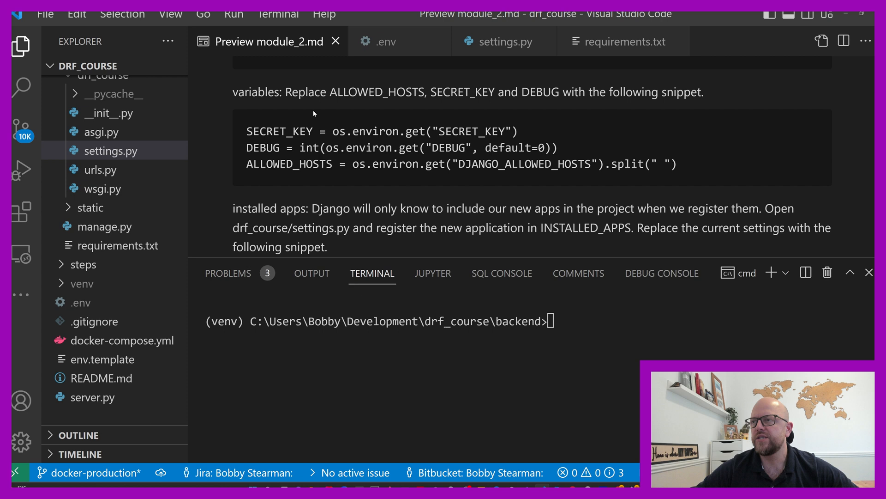
- Close the module_2.md source and requirements.txt tabs, keeping the guide preview at INSTALLED_APPS
scroll(down, 3)
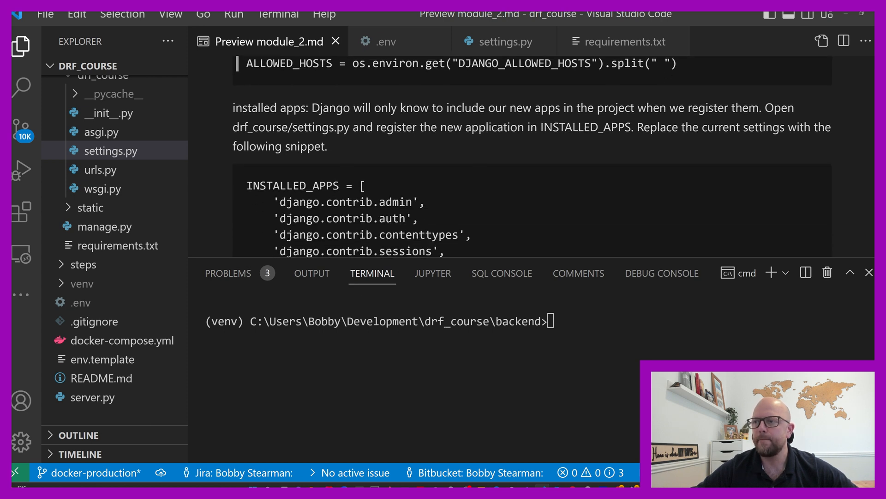
scroll(up, 3)
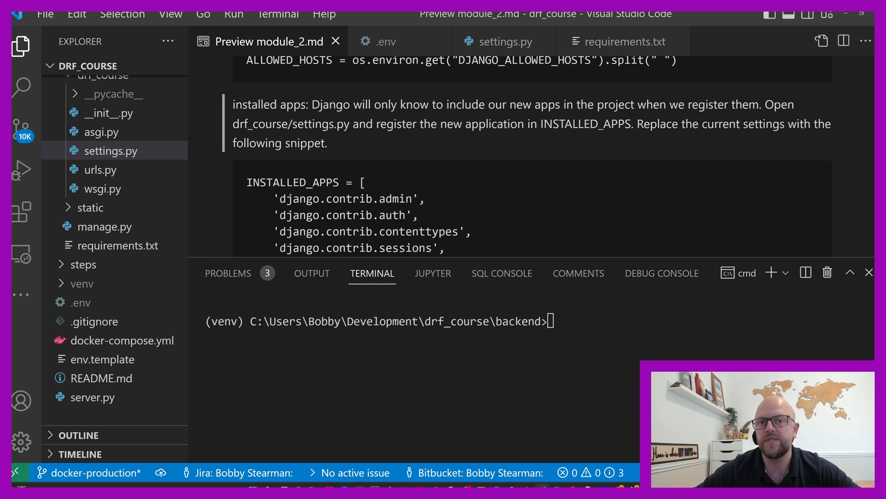
scroll(down, 3)
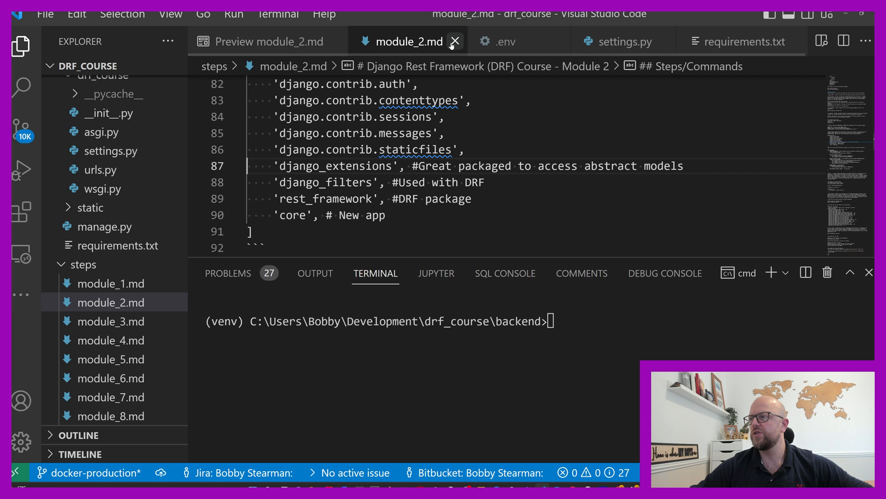
click(456, 41)
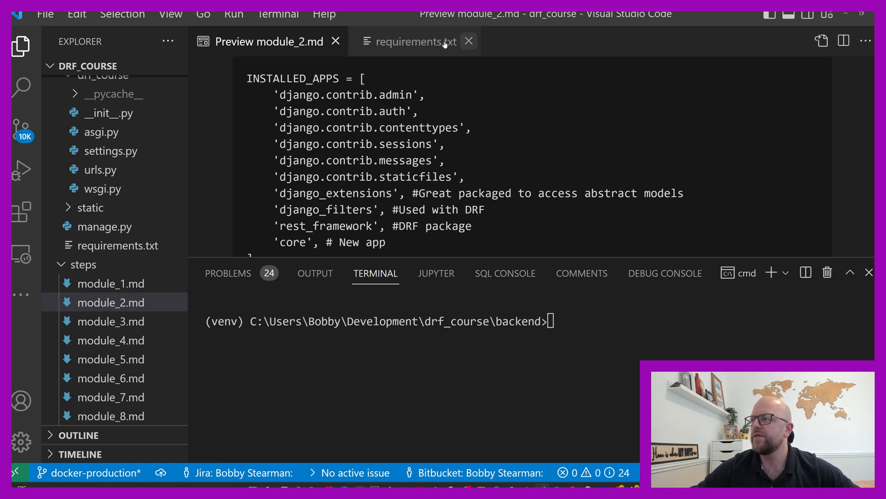
click(469, 41)
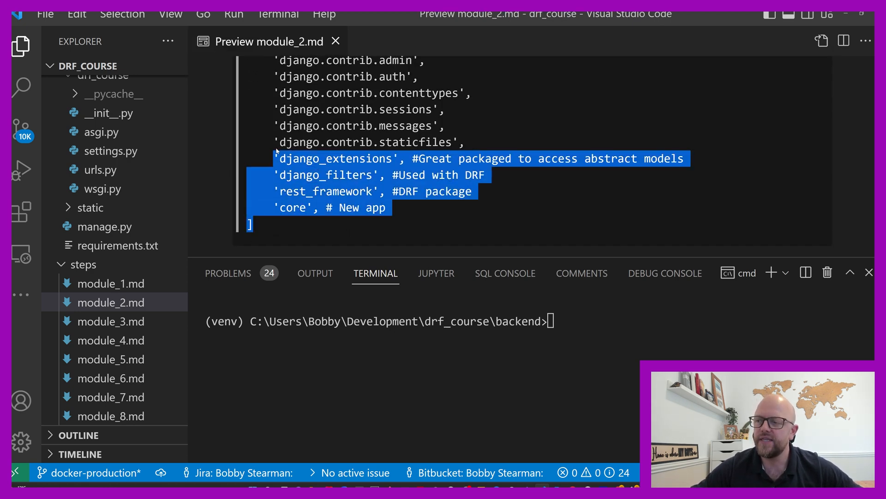
- Reopen settings.py, highlight the dotenv import lines, and return to the Module 2 preview
scroll(up, 3)
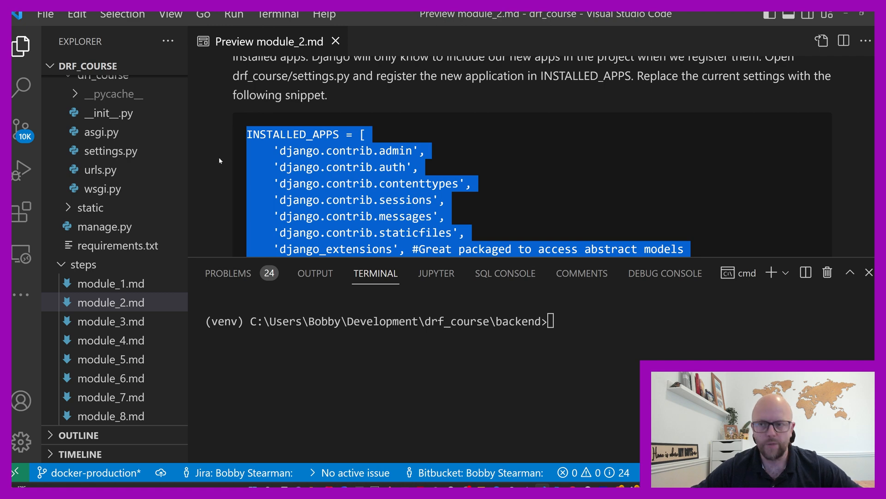
click(110, 150)
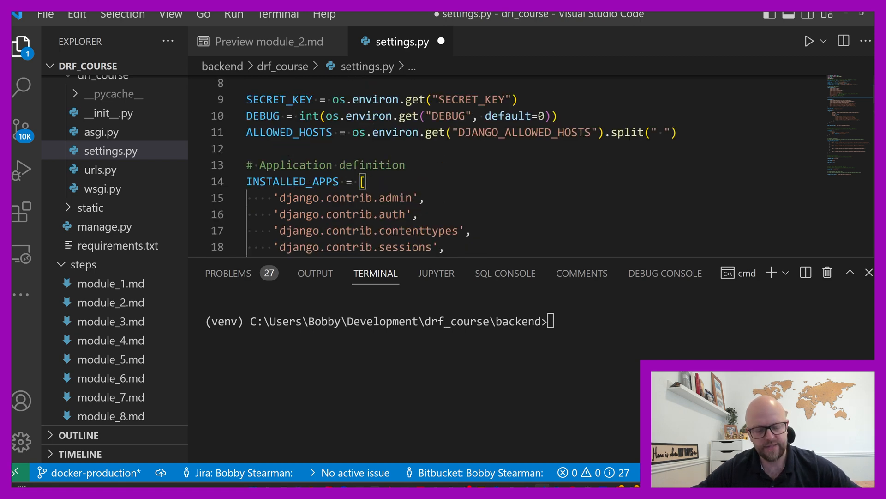
scroll(up, 3)
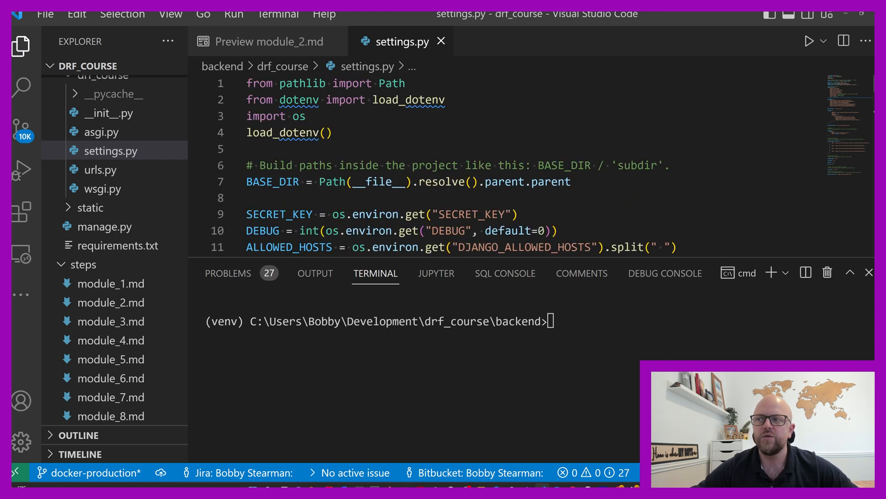
drag(247, 83, 333, 132)
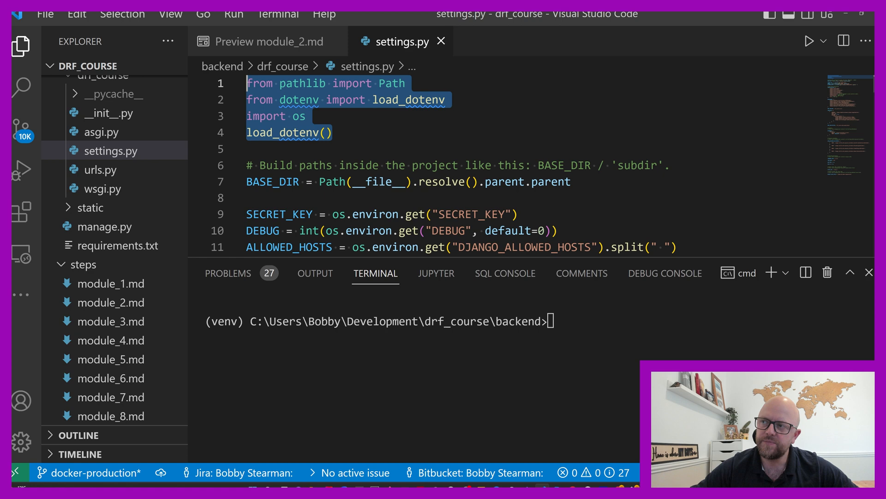
scroll(down, 3)
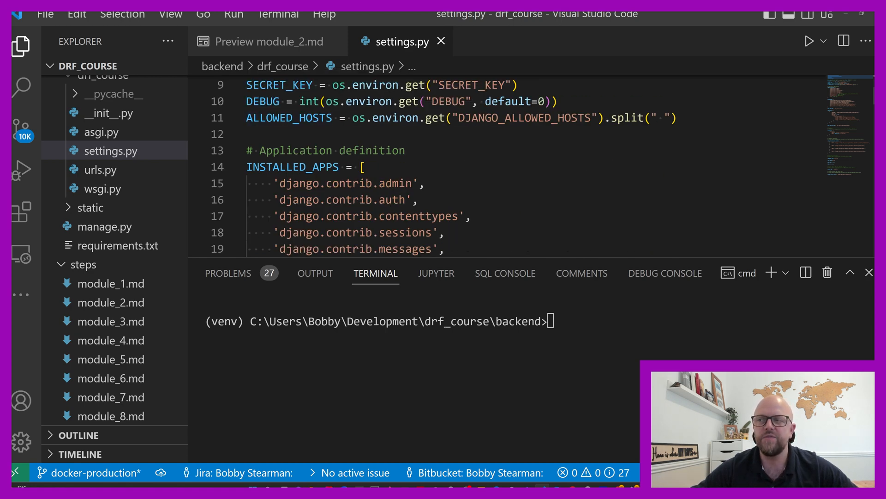
click(267, 41)
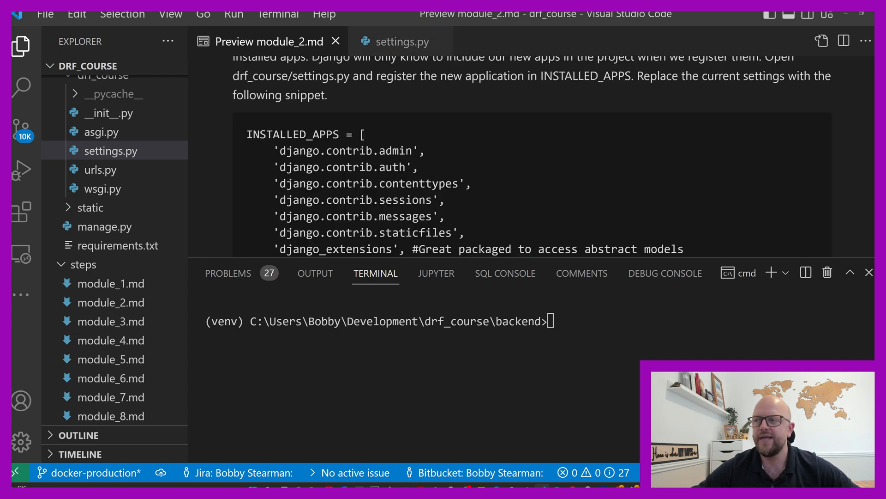
- Append the guide's REST_FRAMEWORK block with JSON:API parsers, renderers and filters to settings.py
scroll(down, 3)
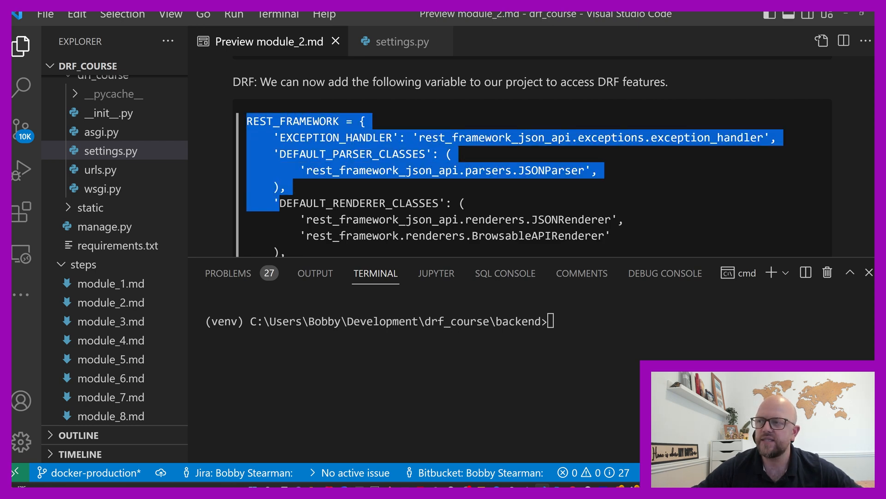
scroll(down, 3)
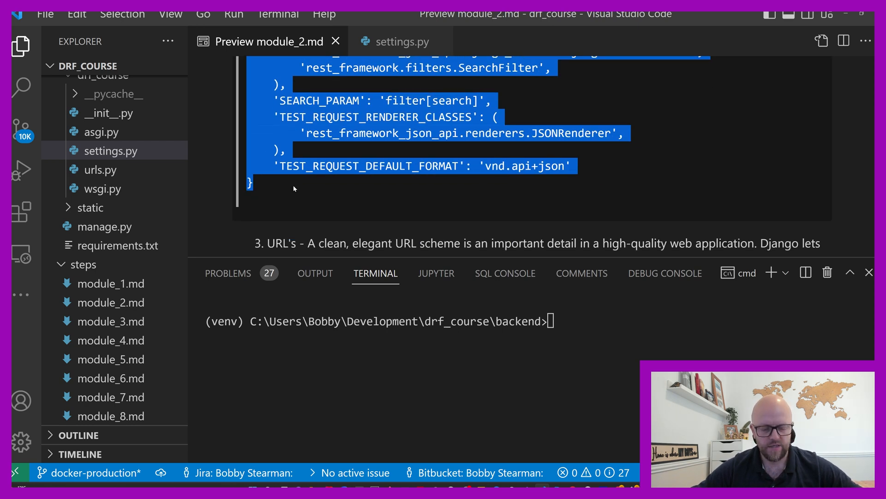
mouse_move(348, 146)
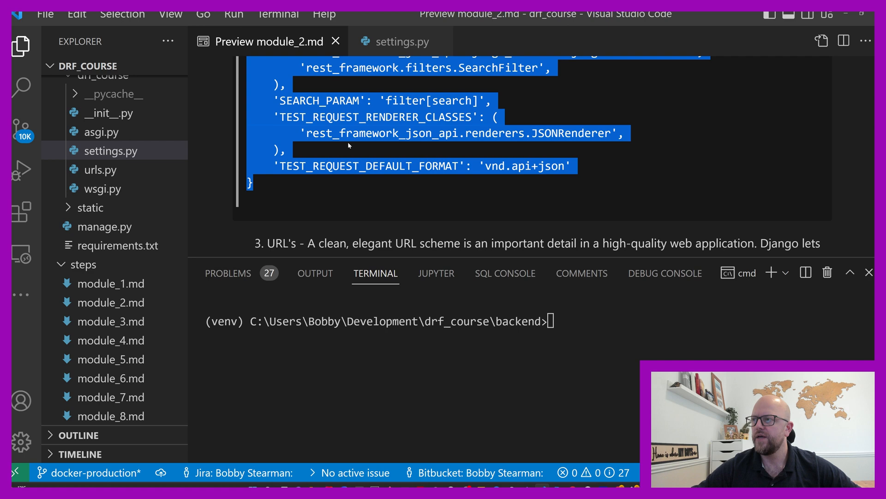
click(401, 41)
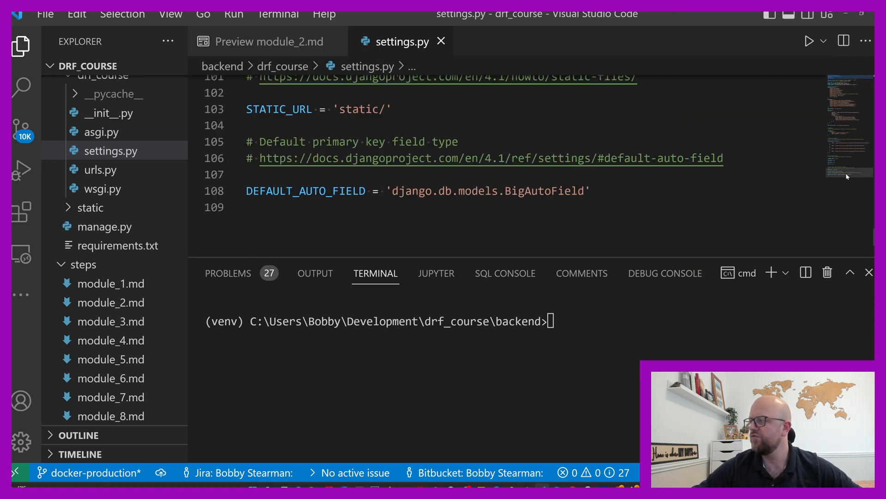
key(enter)
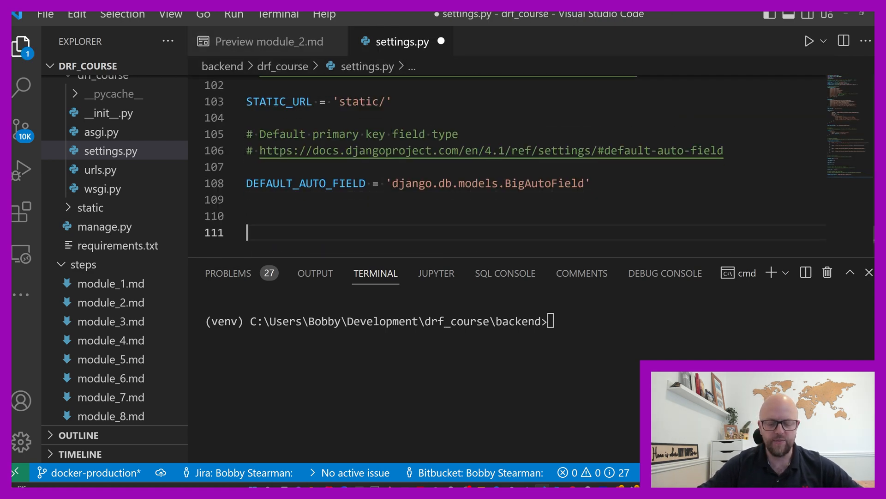
scroll(down, 3)
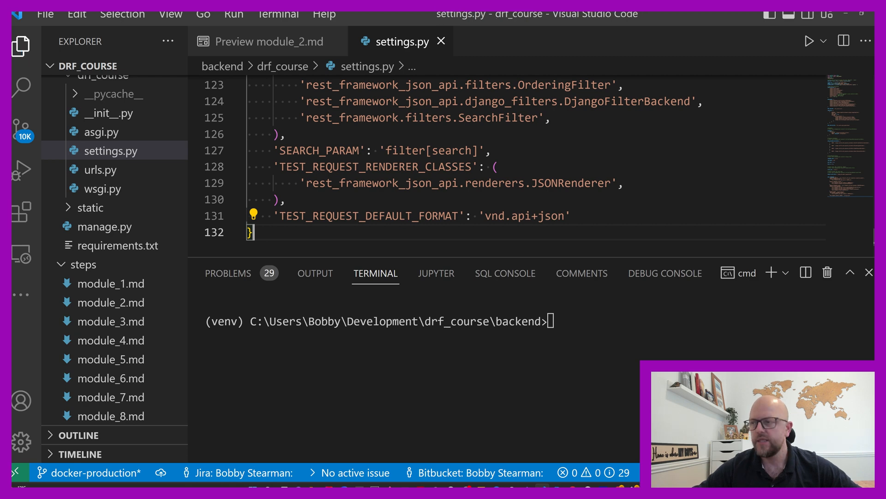
click(869, 272)
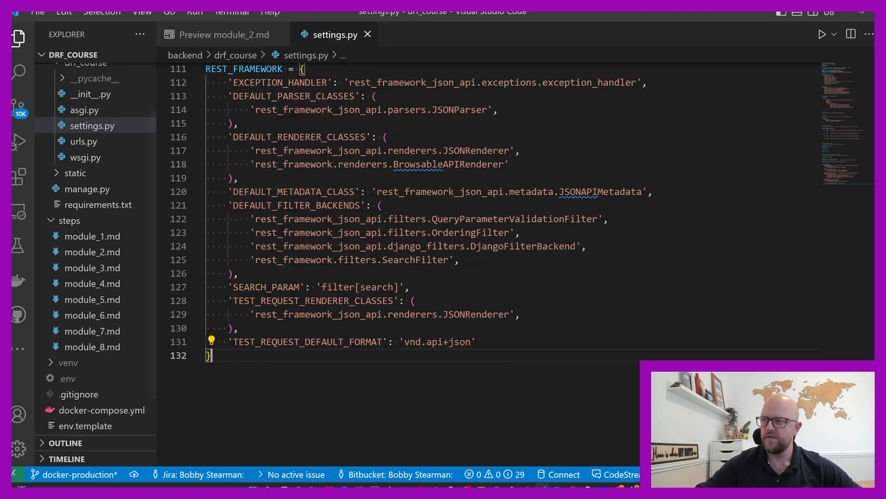
- Look over the new REST_FRAMEWORK settings, then go back to the Module 2 preview
scroll(up, 3)
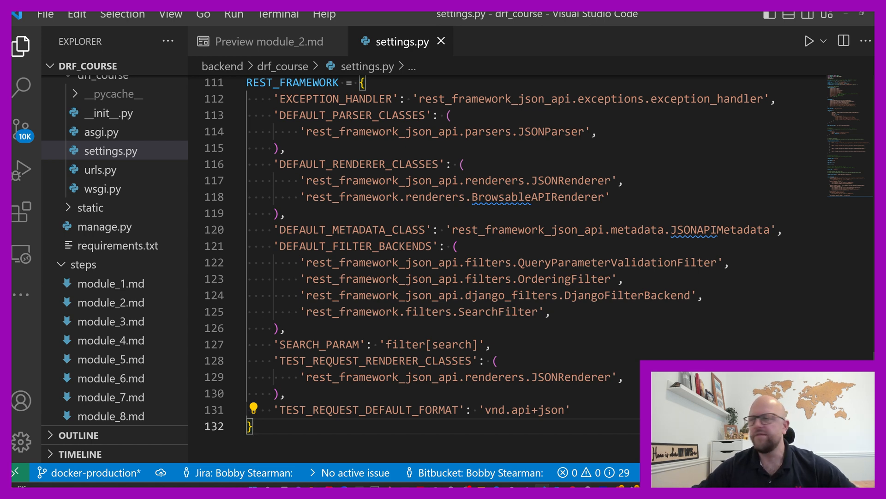
mouse_move(293, 83)
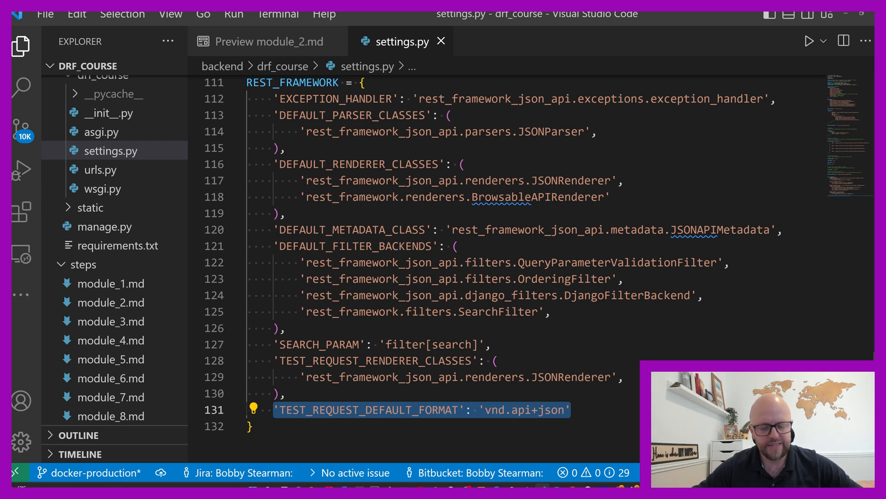
click(268, 41)
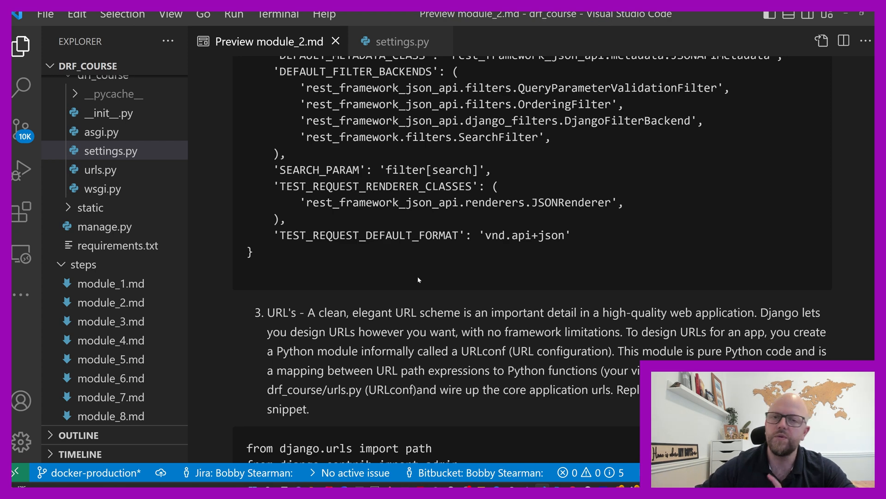
- Scroll the Module 2 preview to section 3 and its drf_course/urls.py DefaultRouter snippet
scroll(down, 3)
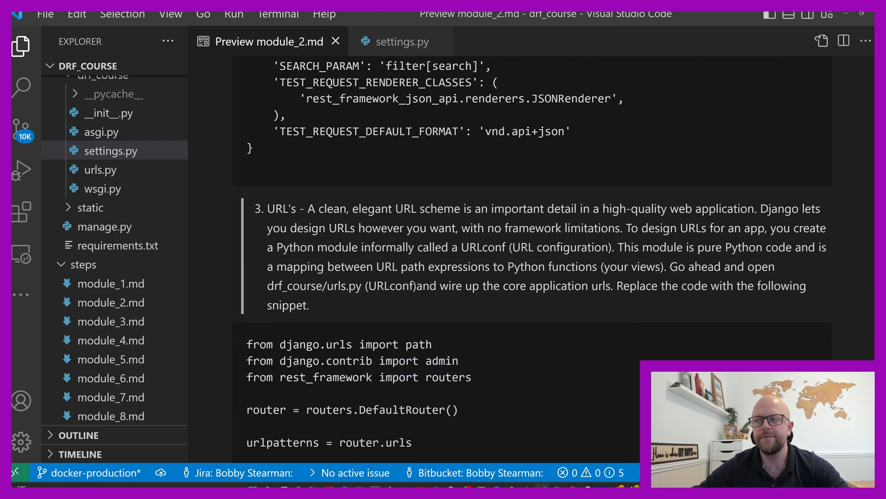
scroll(down, 3)
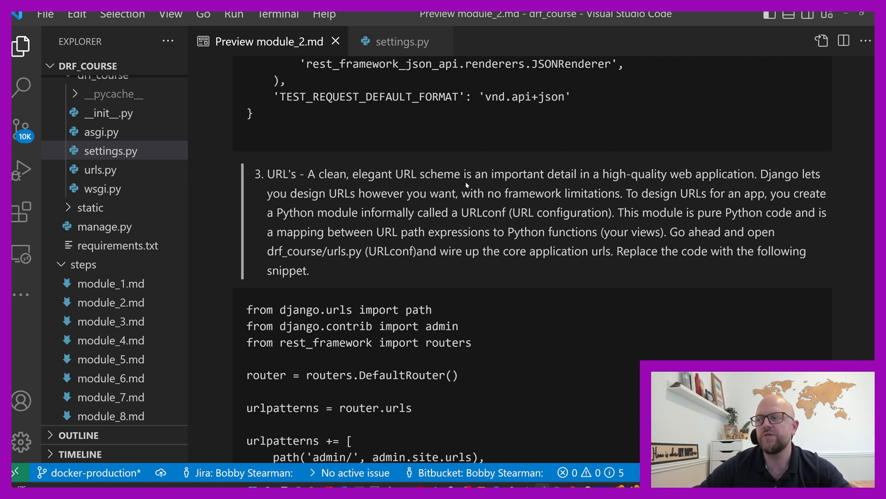
mouse_move(382, 187)
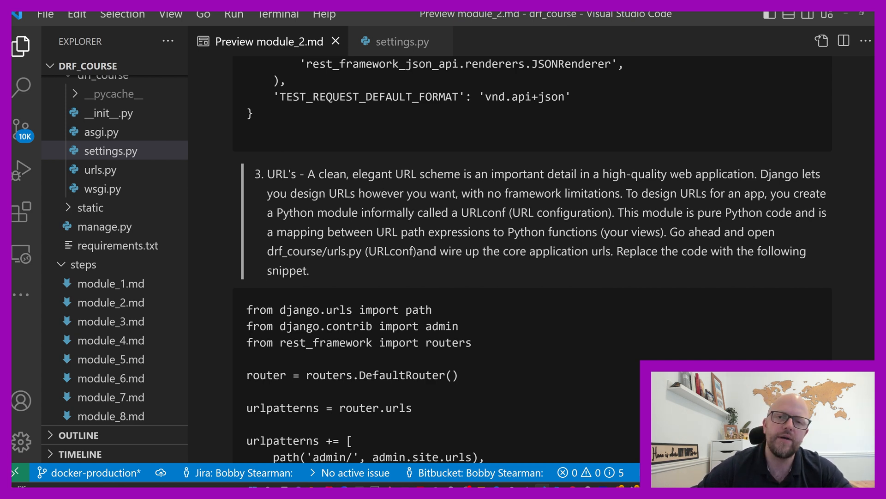
mouse_move(574, 276)
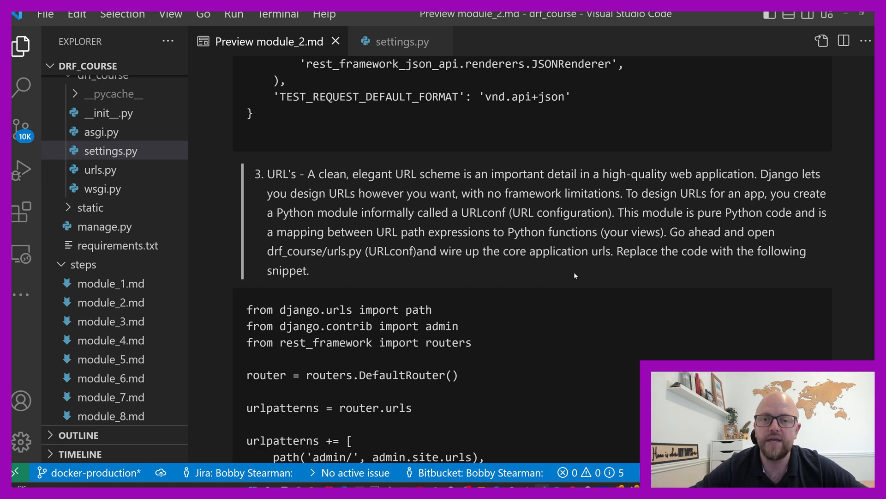
scroll(down, 3)
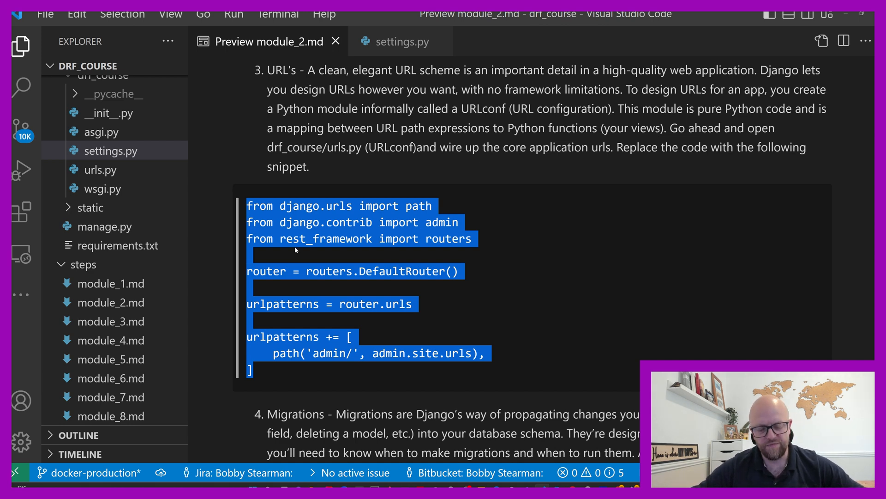
mouse_move(100, 169)
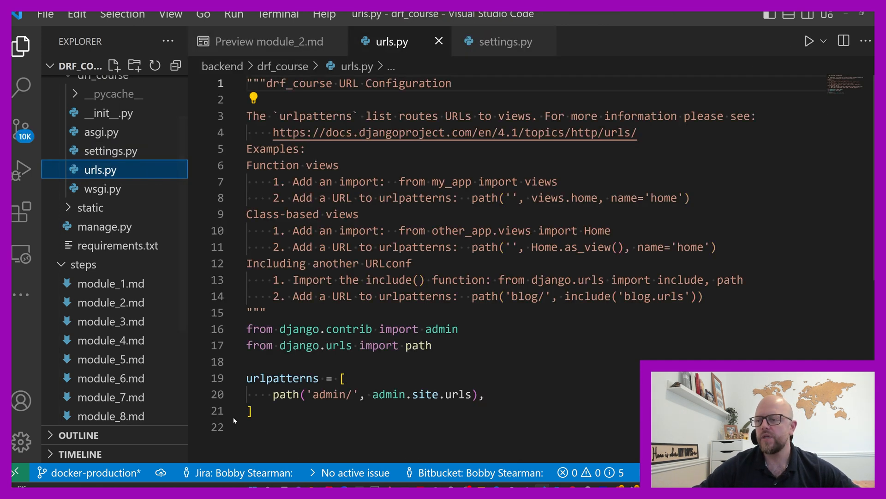
- Replace drf_course/urls.py with the DefaultRouter snippet including the admin path, then return to the guide
key(ctrl+a)
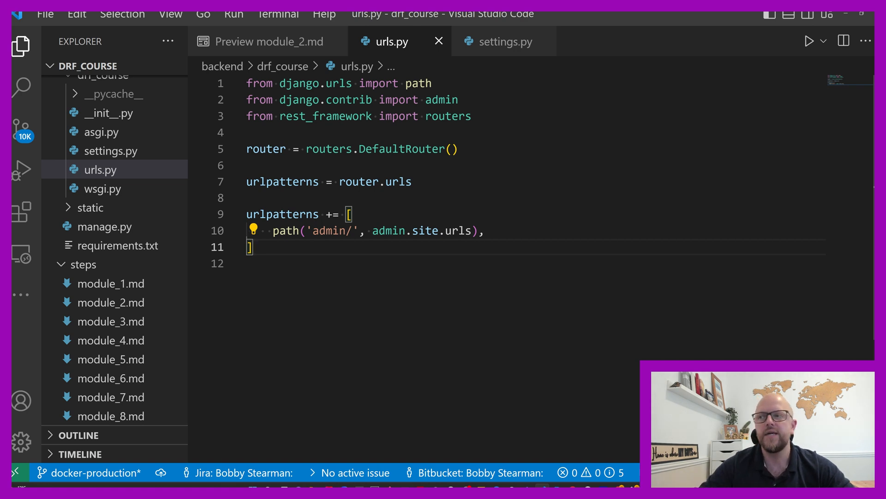
double_click(403, 181)
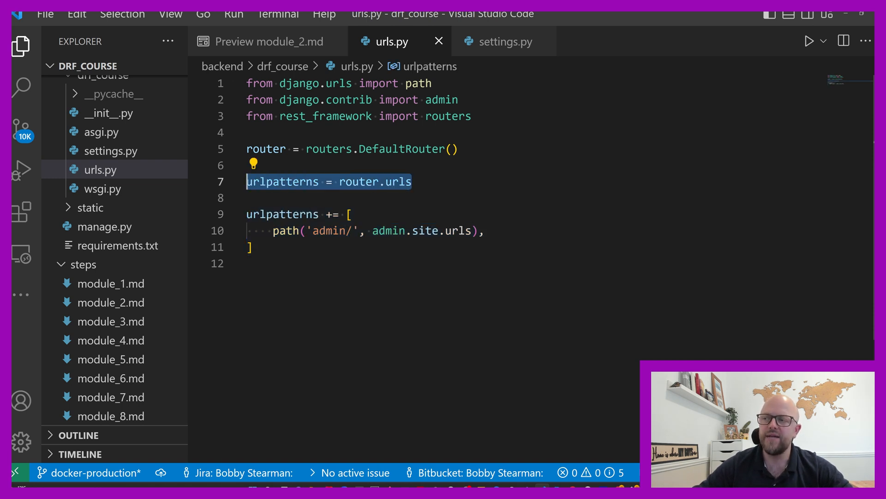
click(361, 181)
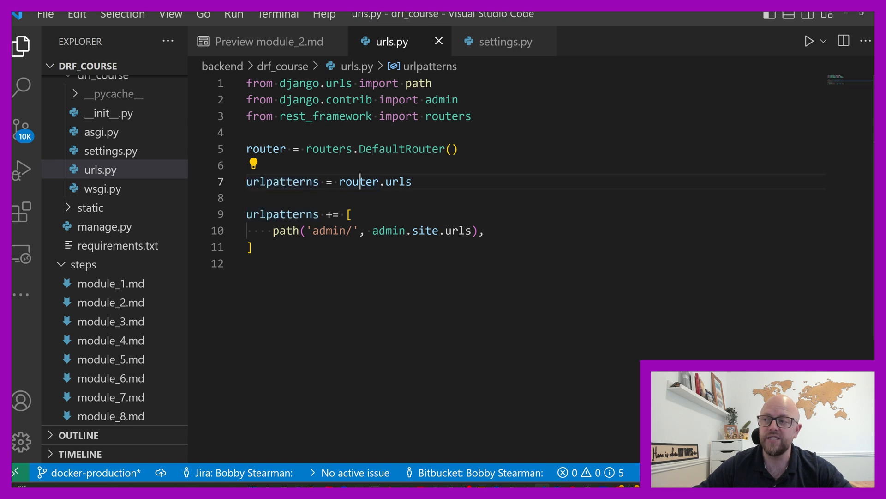
double_click(376, 182)
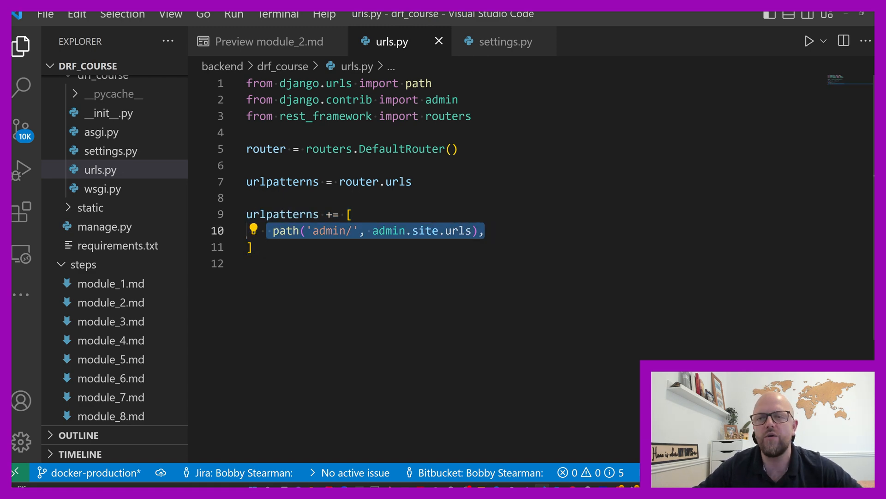
click(268, 41)
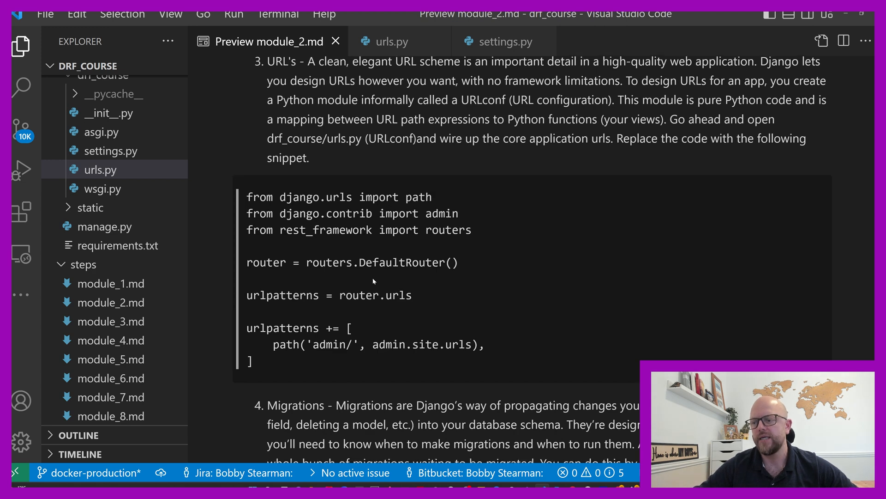
- Scroll the Module 2 guide to the makemigrations and migrate commands
scroll(down, 3)
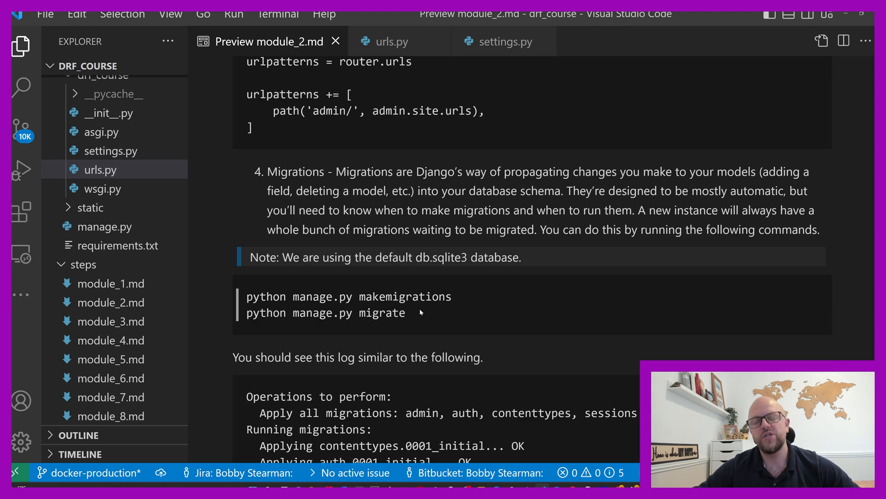
mouse_move(427, 310)
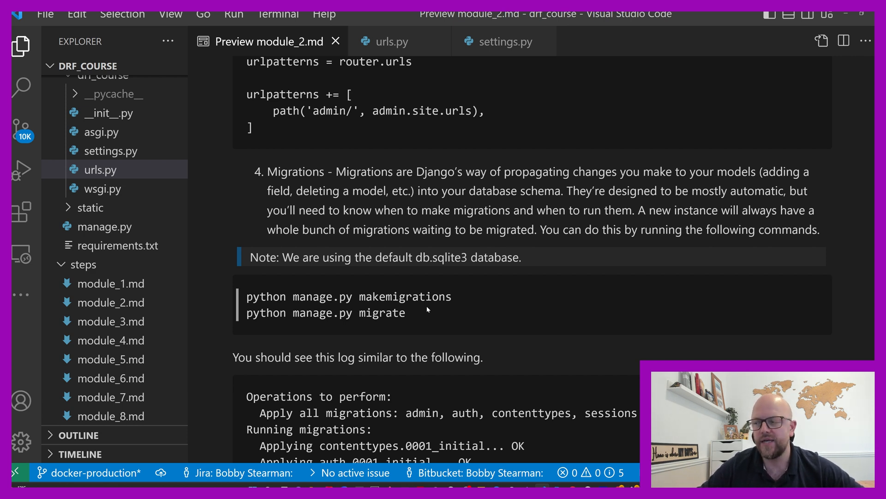
mouse_move(407, 317)
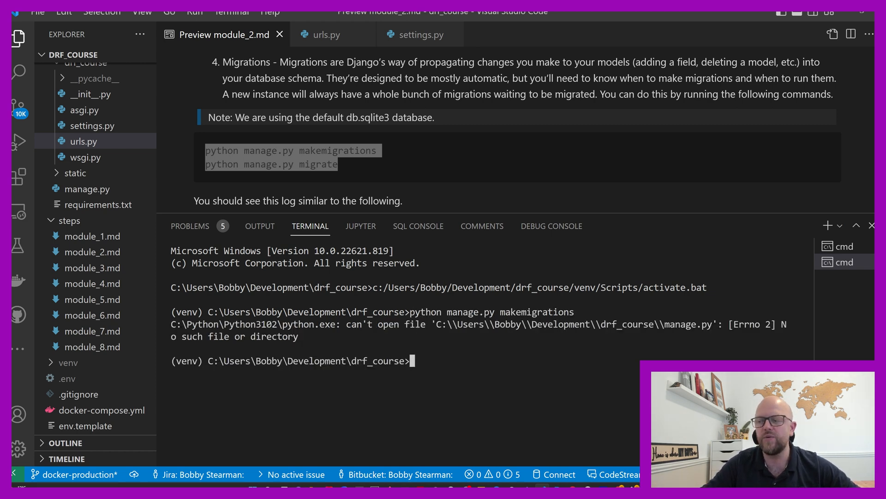
- Change into the backend folder and apply the Django migrations, creating db.sqlite3
text(cd backend)
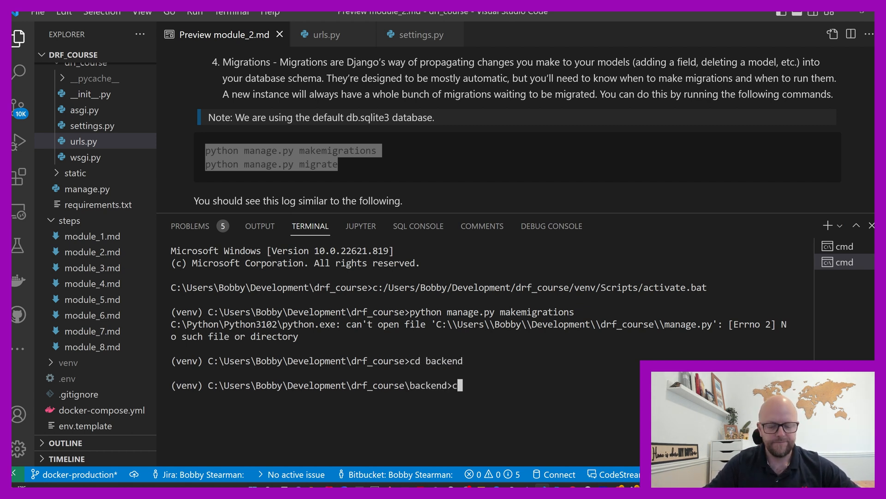
key(Return)
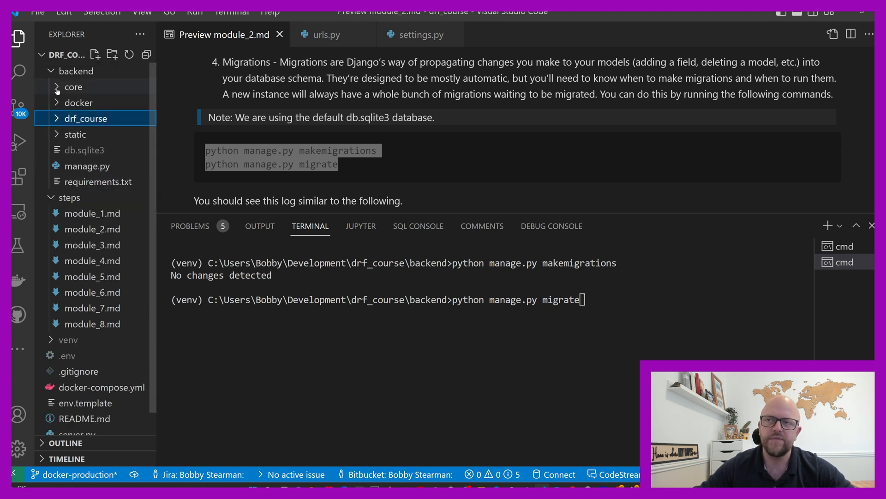
click(73, 86)
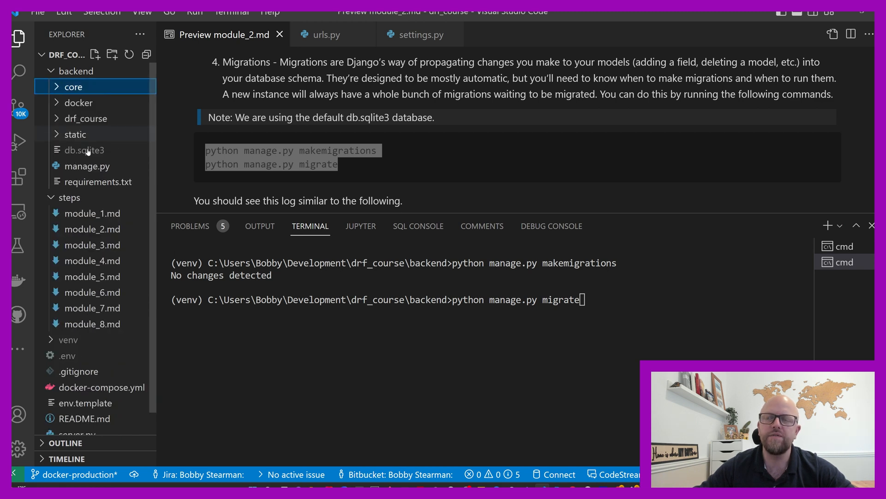
click(70, 197)
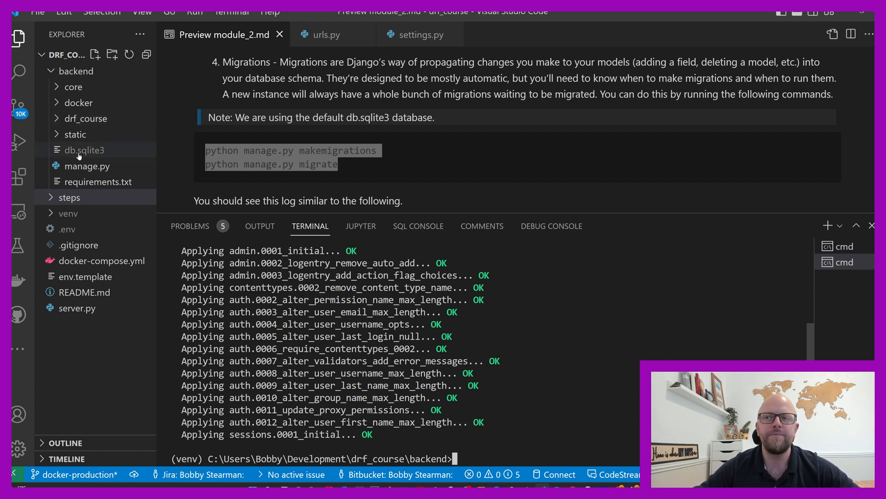
mouse_move(84, 150)
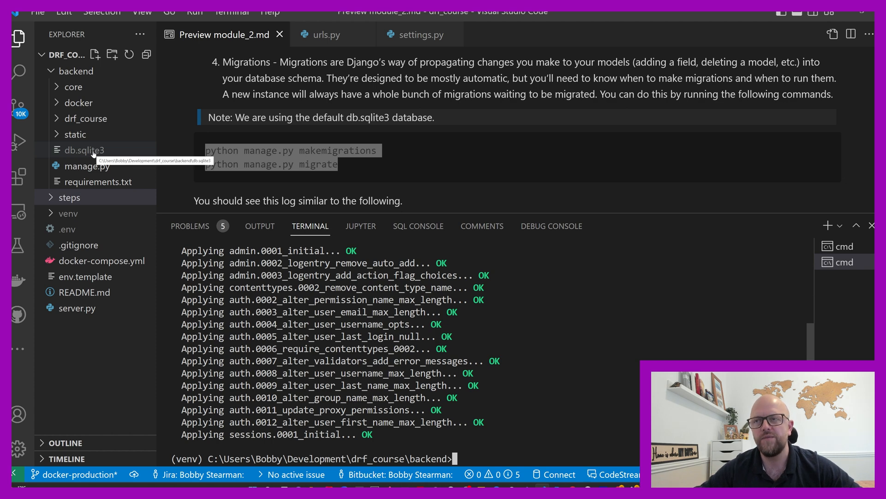
click(421, 35)
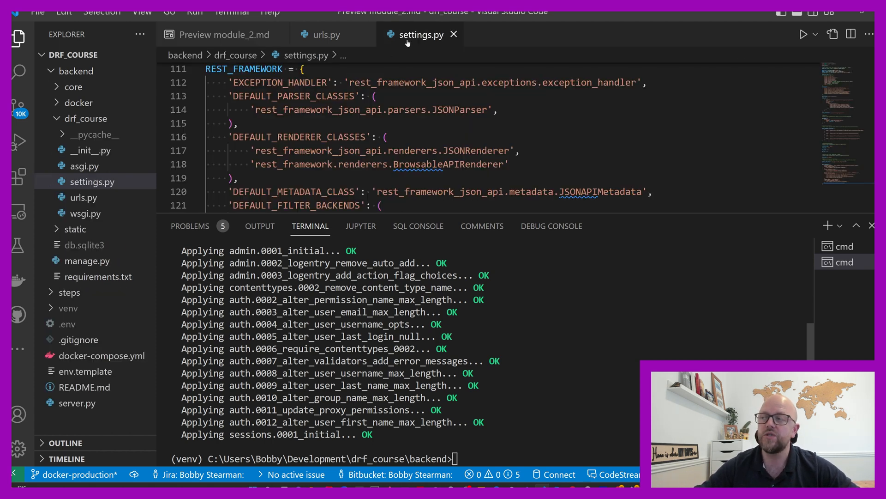
- Check the sqlite3 DATABASES setting in settings.py, then go back to the Module 2 guide
scroll(up, 3)
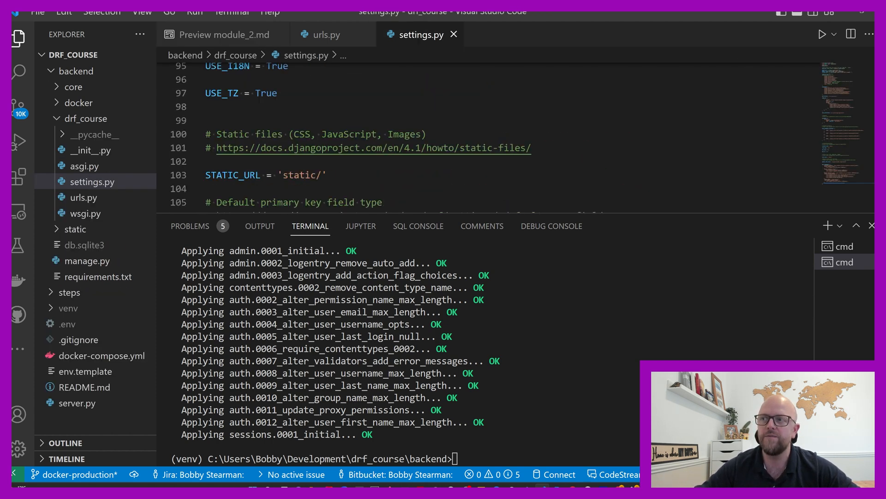
scroll(up, 3)
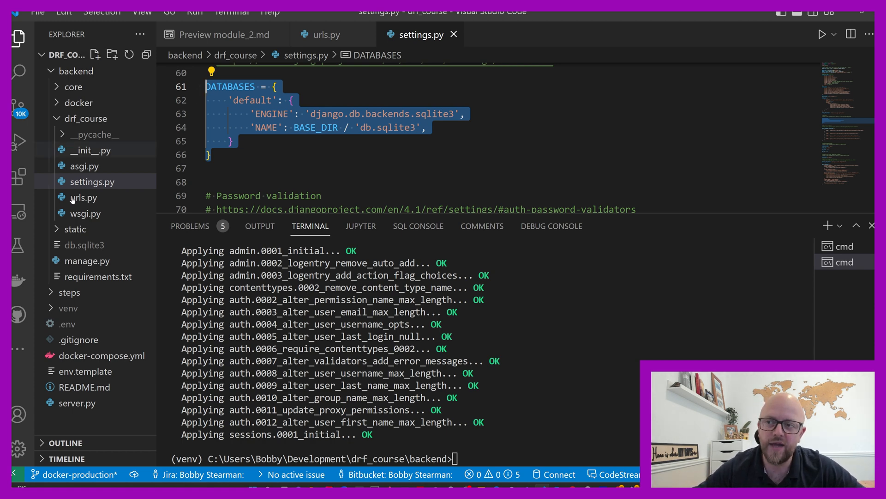
mouse_move(83, 244)
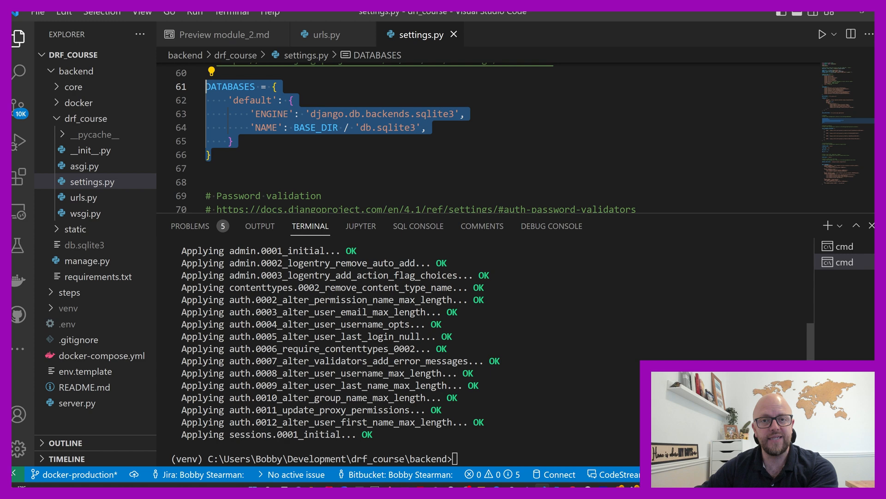
click(222, 34)
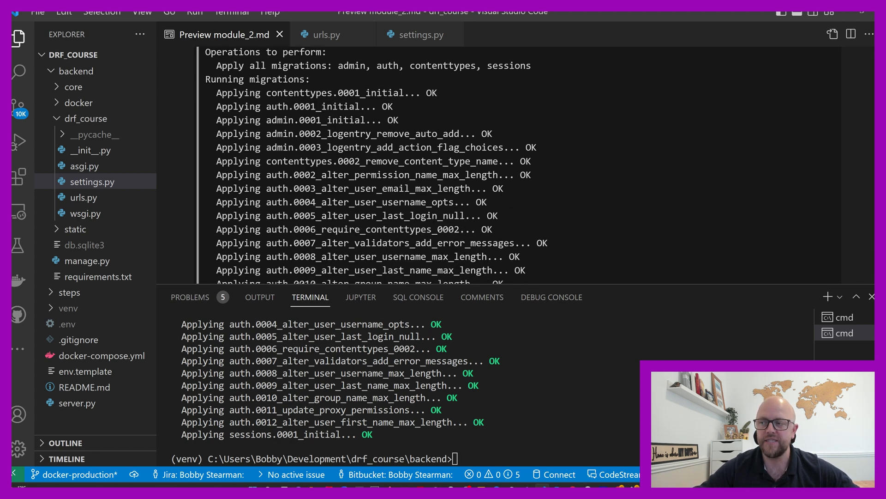
- Run 'python manage.py runserver' to serve the project at 127.0.0.1:8000
scroll(down, 3)
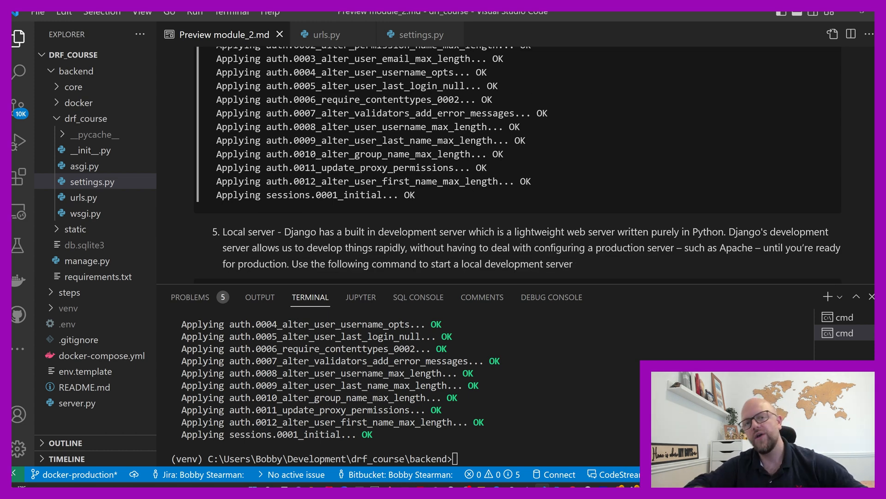
scroll(down, 3)
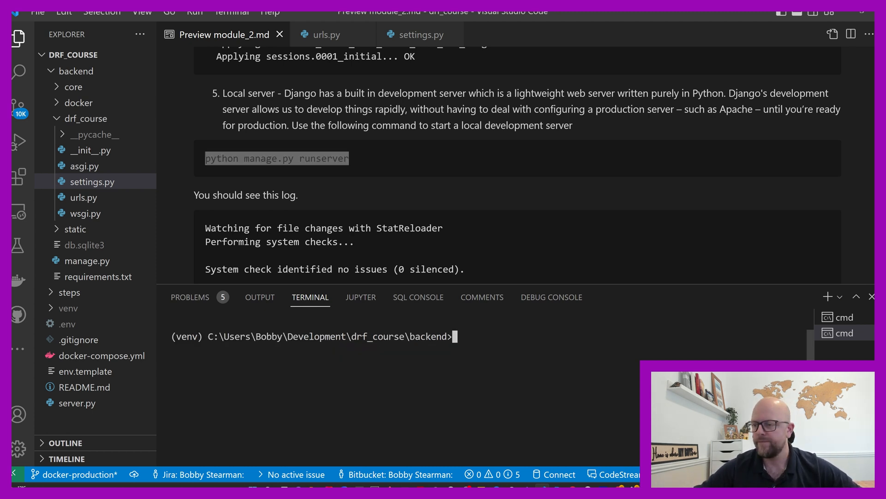
text(python manage.py runserver)
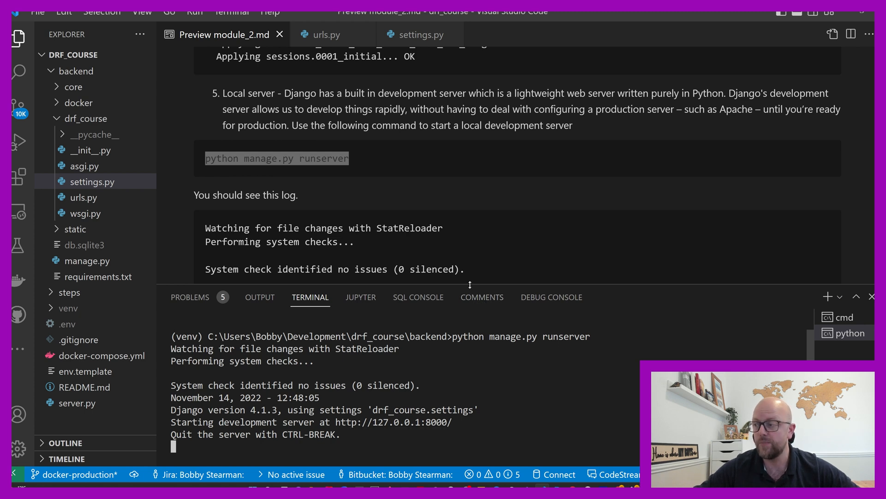
scroll(down, 3)
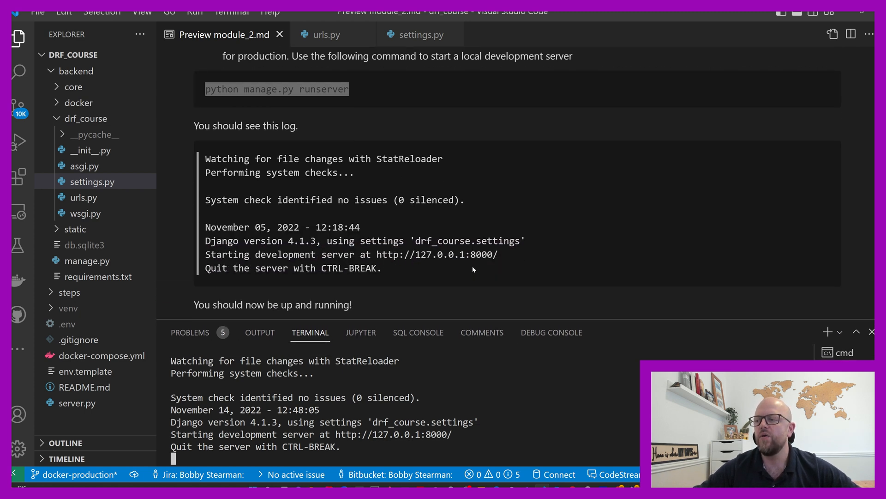
scroll(down, 3)
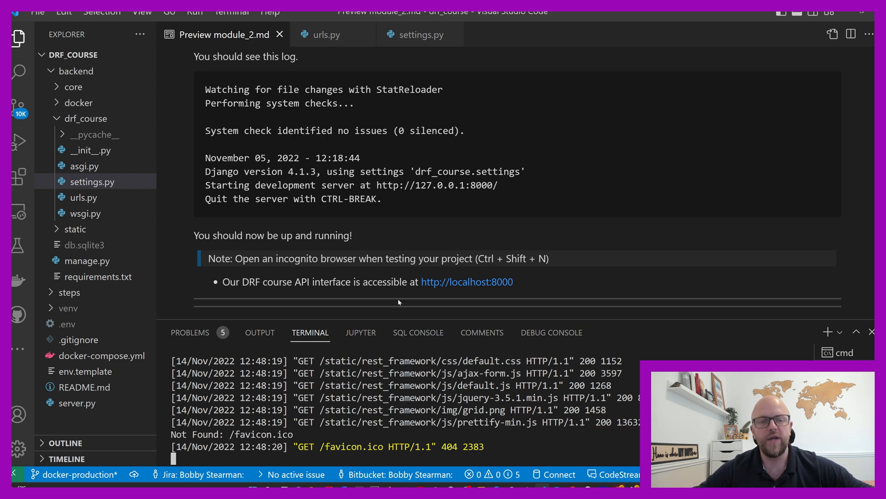
mouse_move(431, 206)
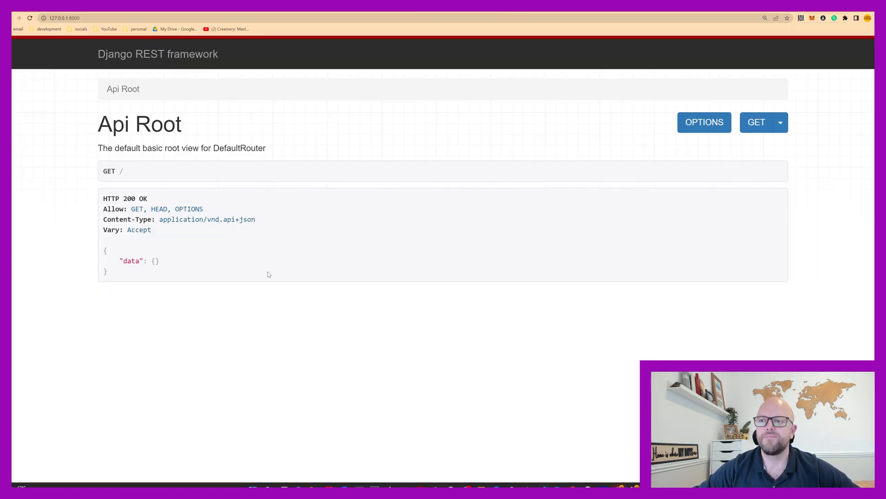
mouse_move(239, 279)
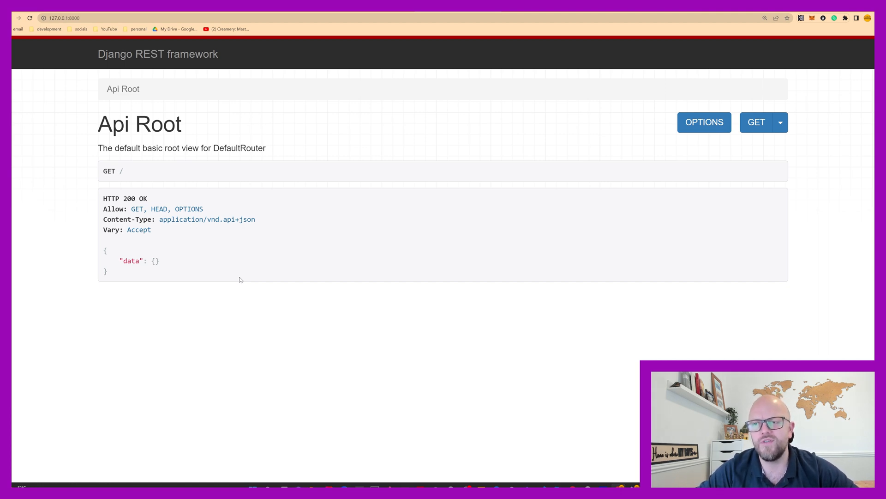
mouse_move(287, 198)
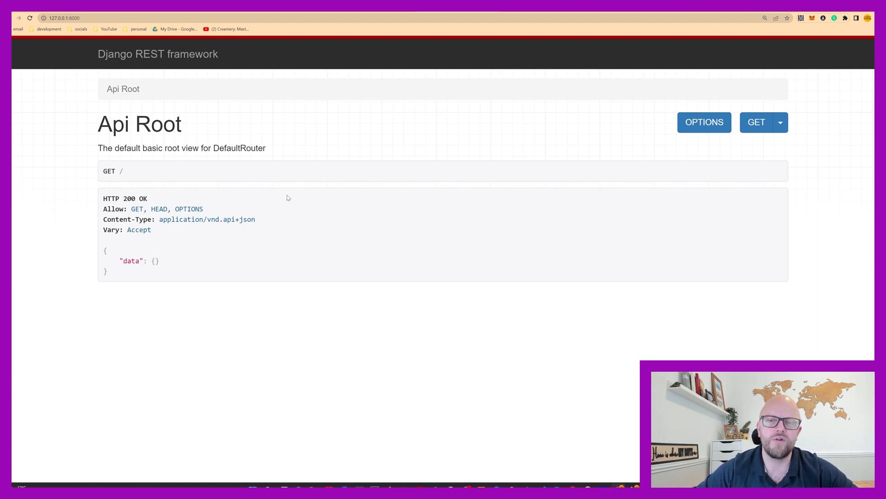
mouse_move(469, 398)
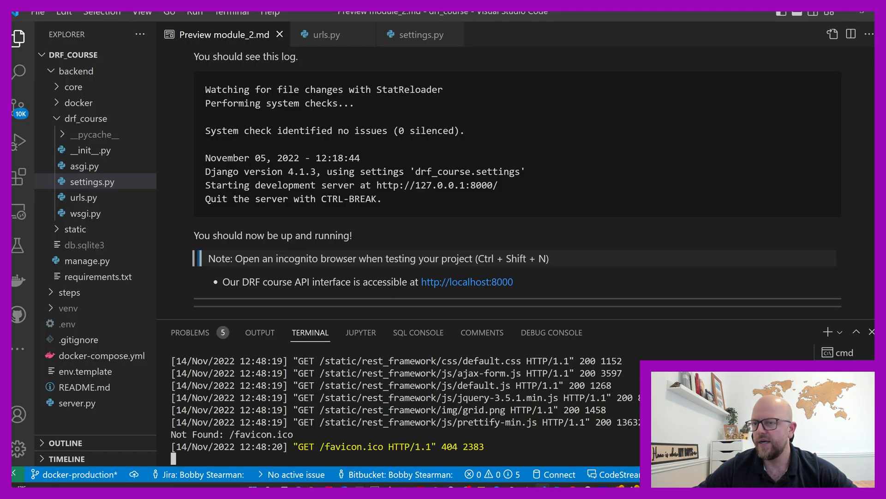
- Collapse the drf_course and backend folders while reading the guide's root directory tree
scroll(down, 3)
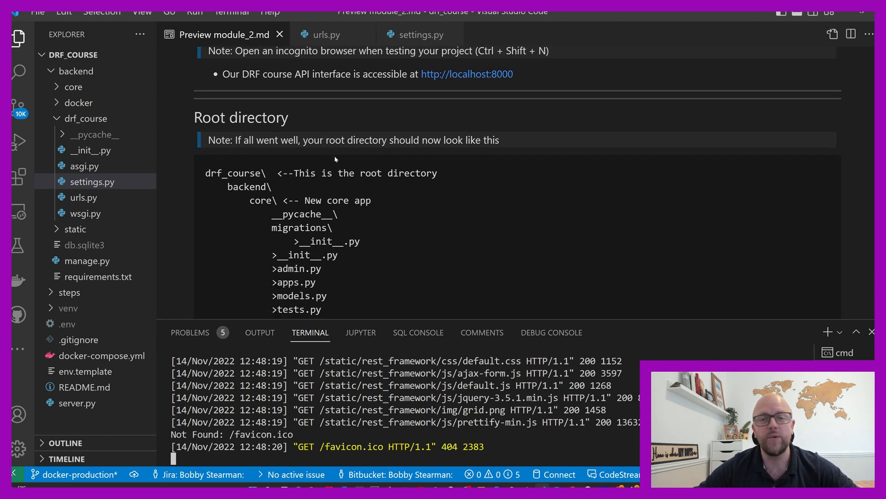
click(87, 118)
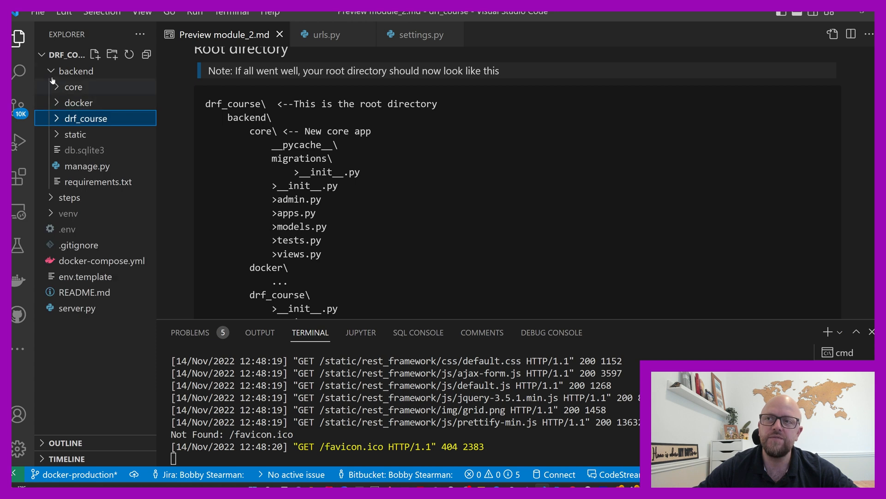
click(76, 70)
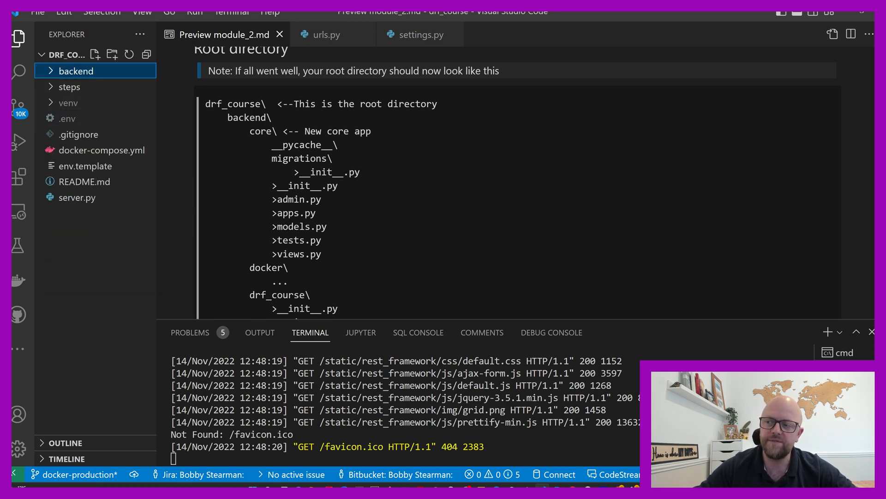
scroll(down, 3)
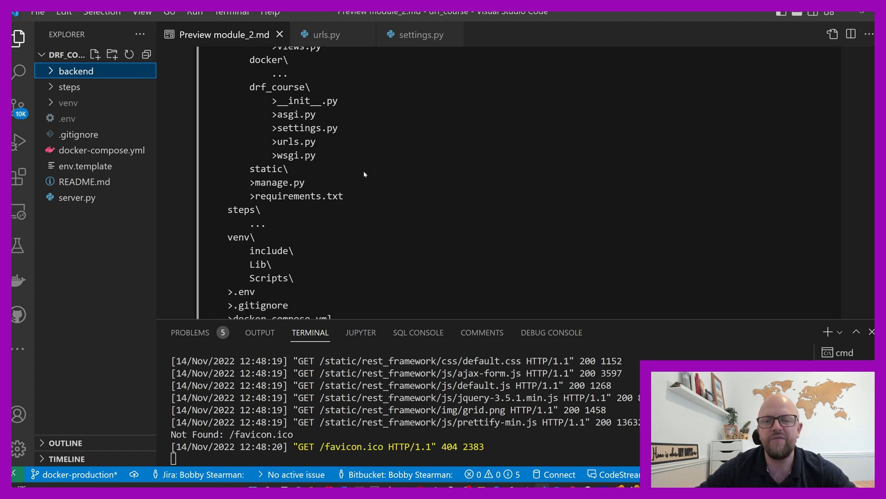
scroll(down, 3)
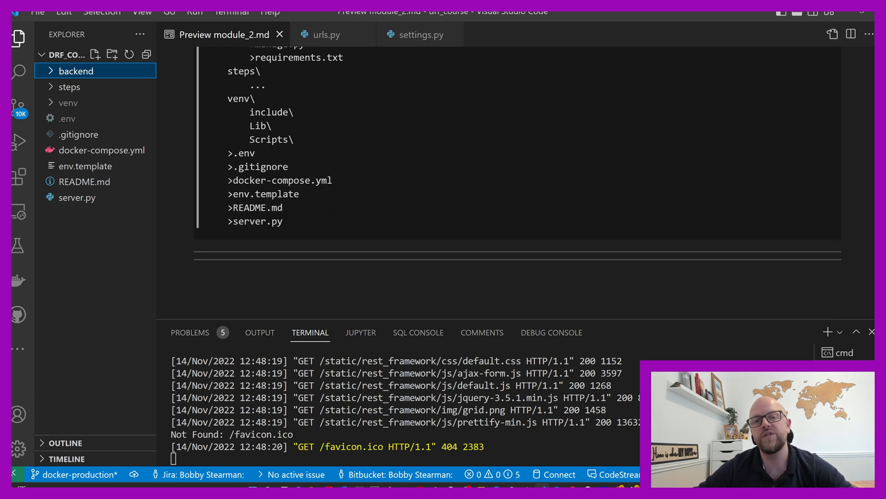